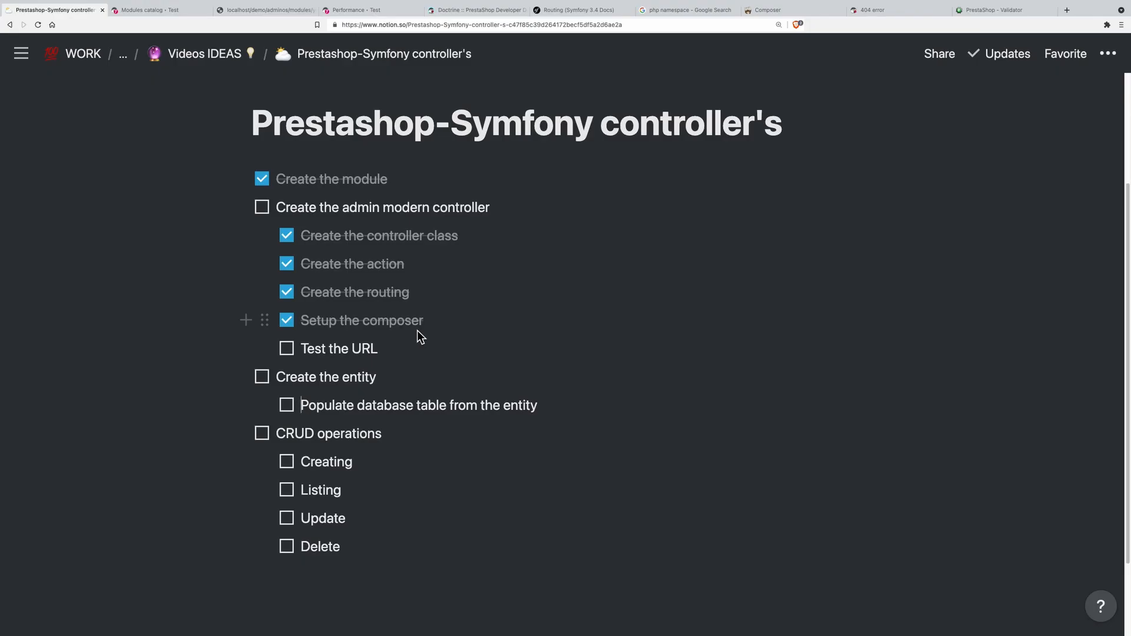
Step: Switch from the Notion checklist to the PrestaShop DevDocs Doctrine page
{"action": "left_click", "coordinate": [475, 9]}
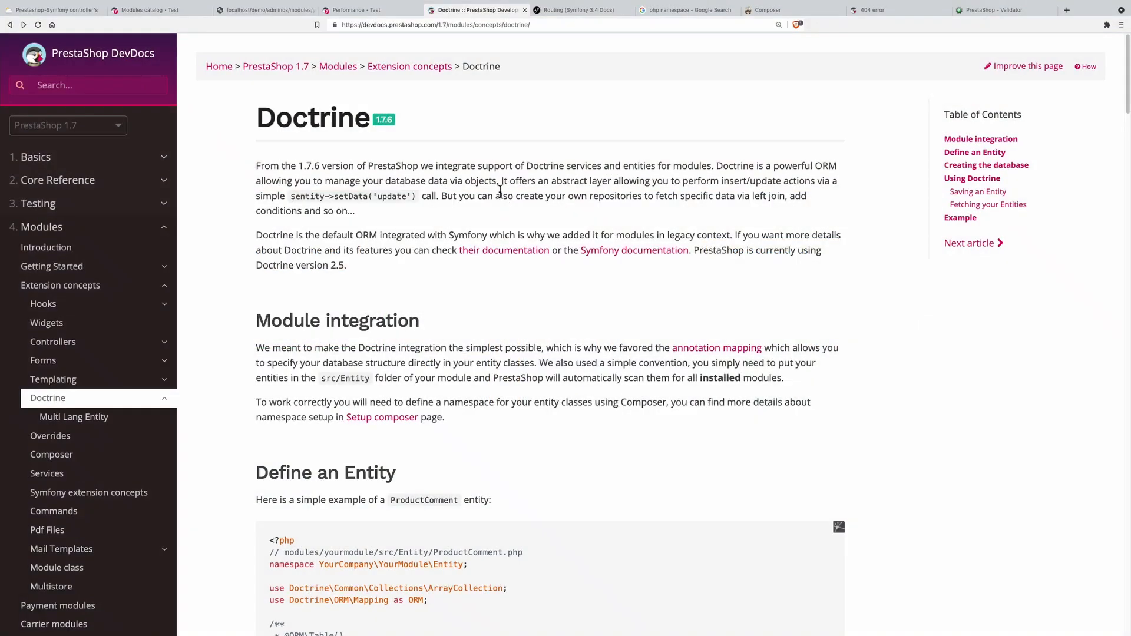
Step: Read down the Doctrine module-integration overview before returning to youtubeController.php
{"action": "scroll", "scroll_direction": "down", "scroll_amount": 3}
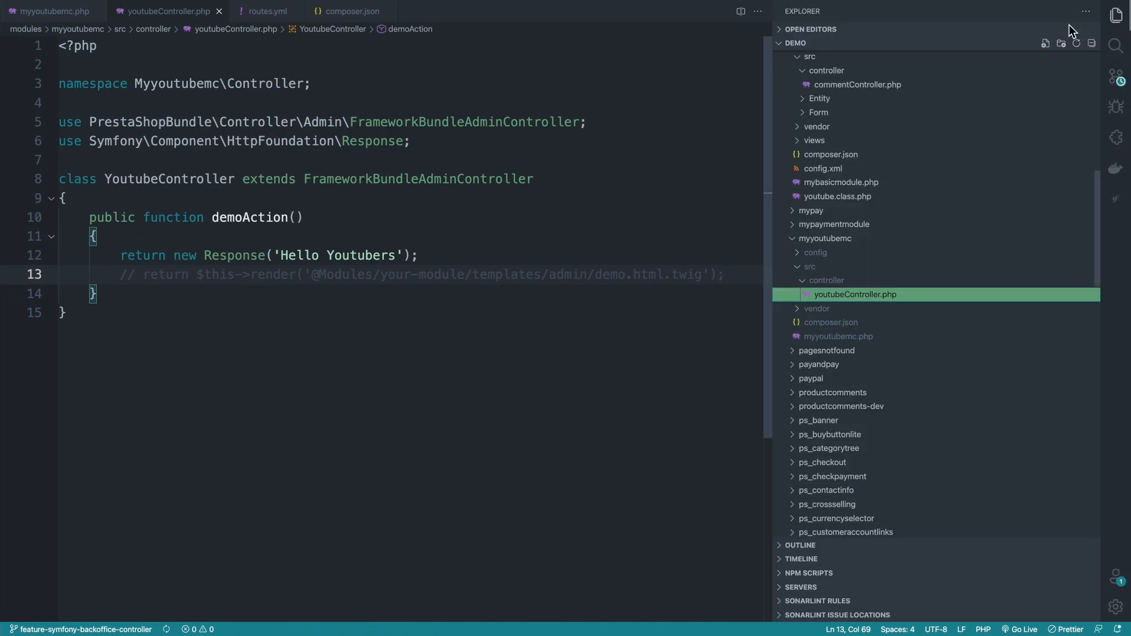
Step: Create a new file Entity/Youtubeomment.php under myyoutubemc/src
{"action": "left_click", "coordinate": [825, 281]}
{"action": "type", "text": "Entity/Youtubeomment.php"}
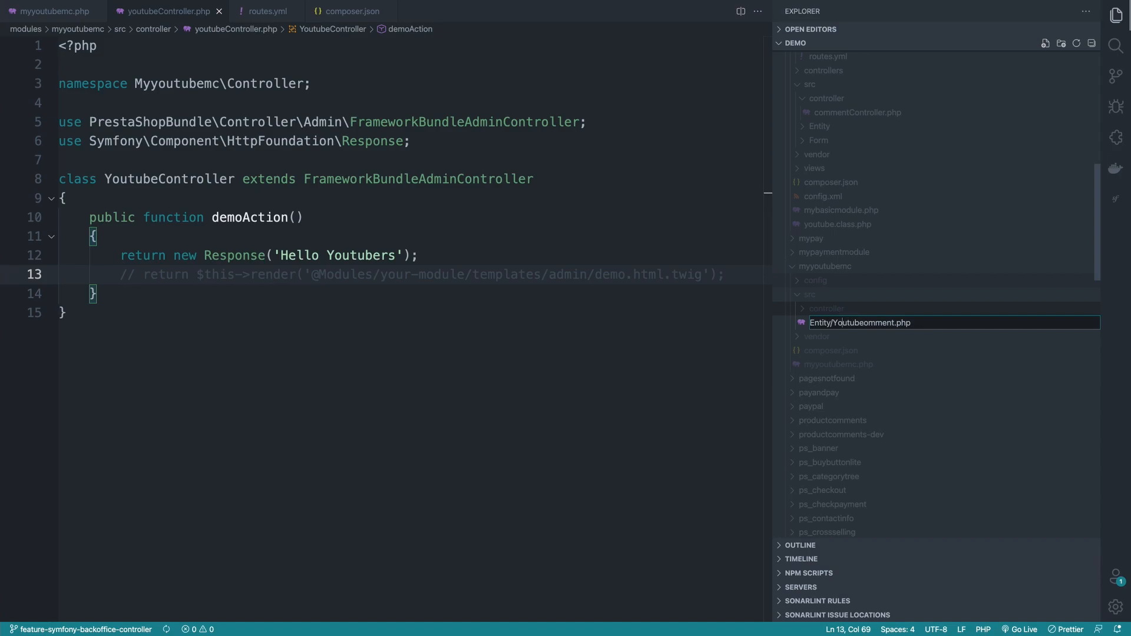
{"action": "double_click", "coordinate": [859, 323]}
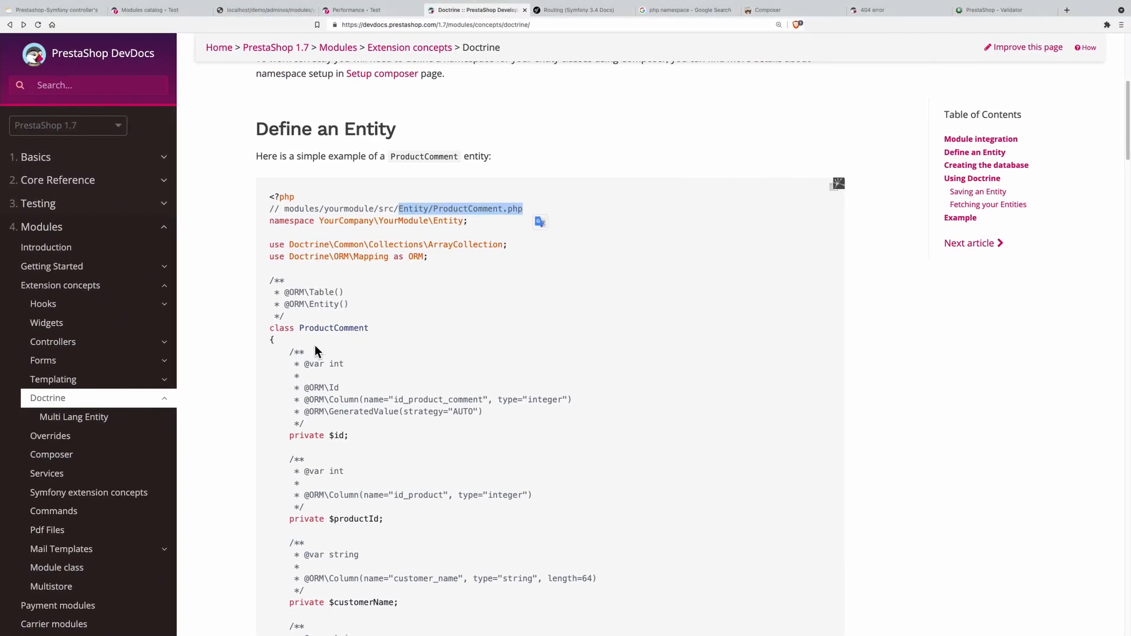
Step: Copy the ProductComment entity example code into Youtubeomment.php
{"action": "left_click_drag", "start_coordinate": [400, 209], "coordinate": [320, 426]}
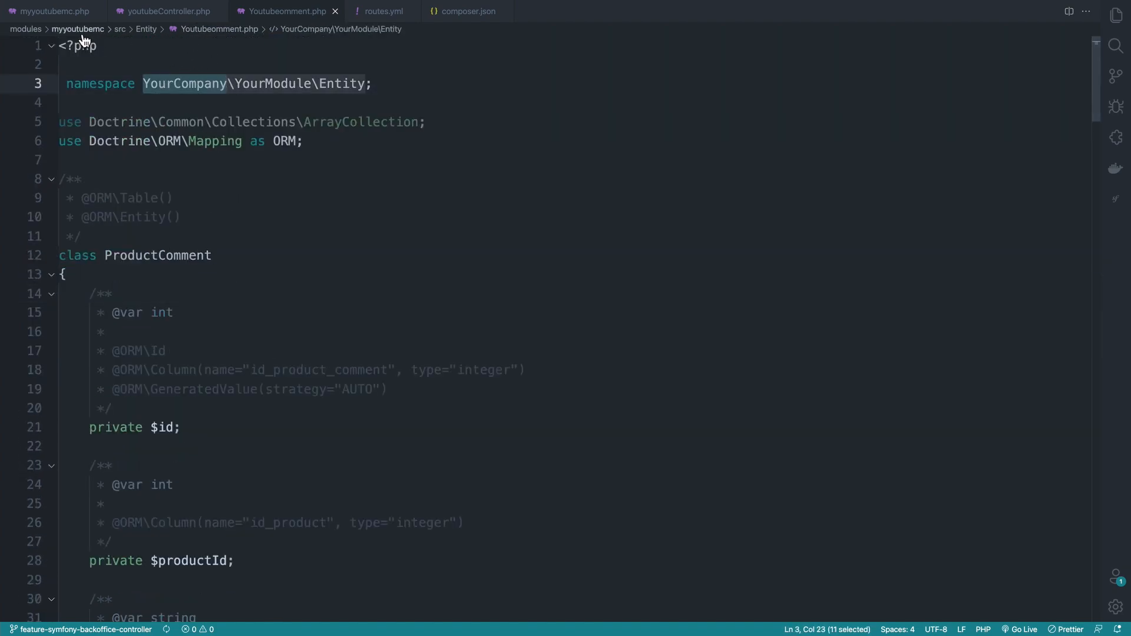
Step: Change the namespace to Myyoutubemc\Entity and rename the class to YoutubeComment
{"action": "type", "text": "mc"}
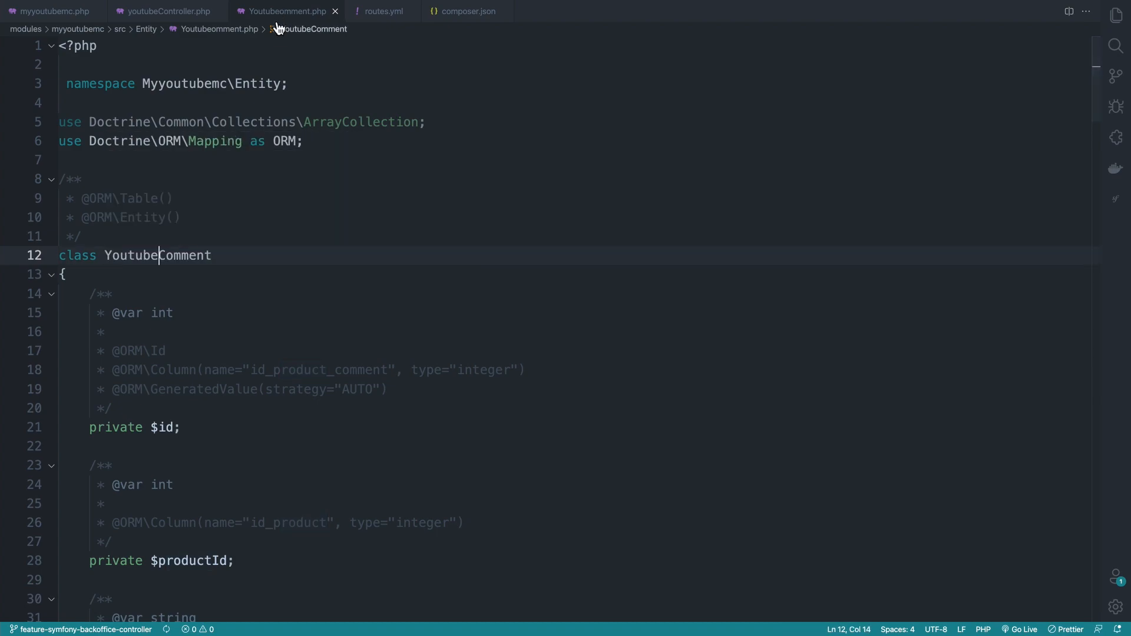
{"action": "mouse_move", "coordinate": [1058, 31]}
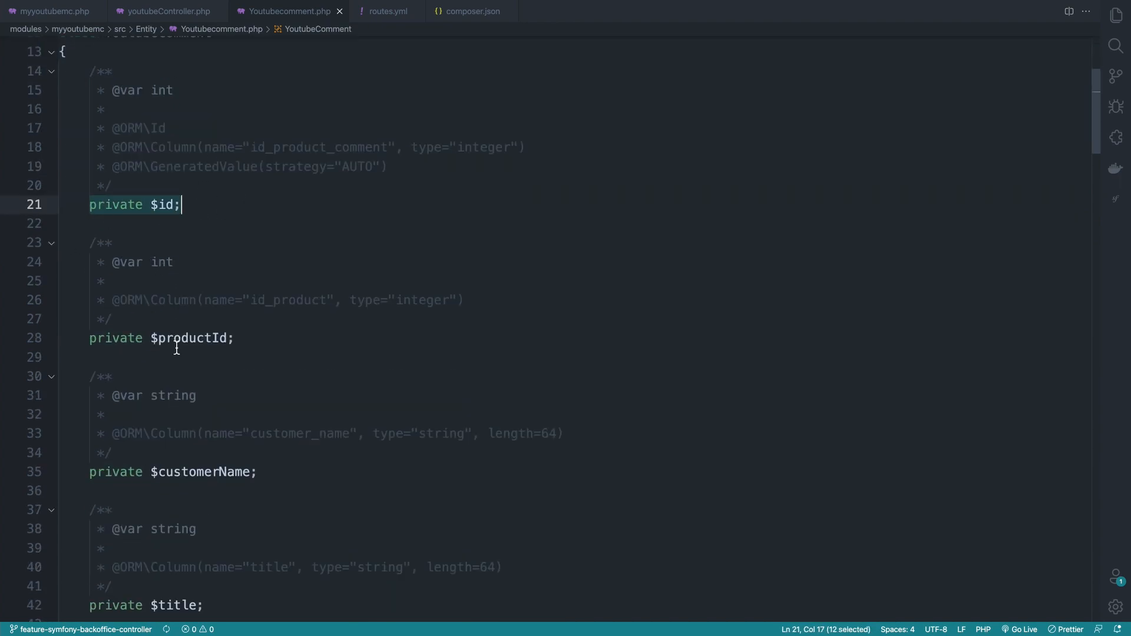
Step: Review the ORM Table annotation, YoutubeComment class name and mapped properties down through the getters
{"action": "scroll", "scroll_direction": "down", "scroll_amount": 3}
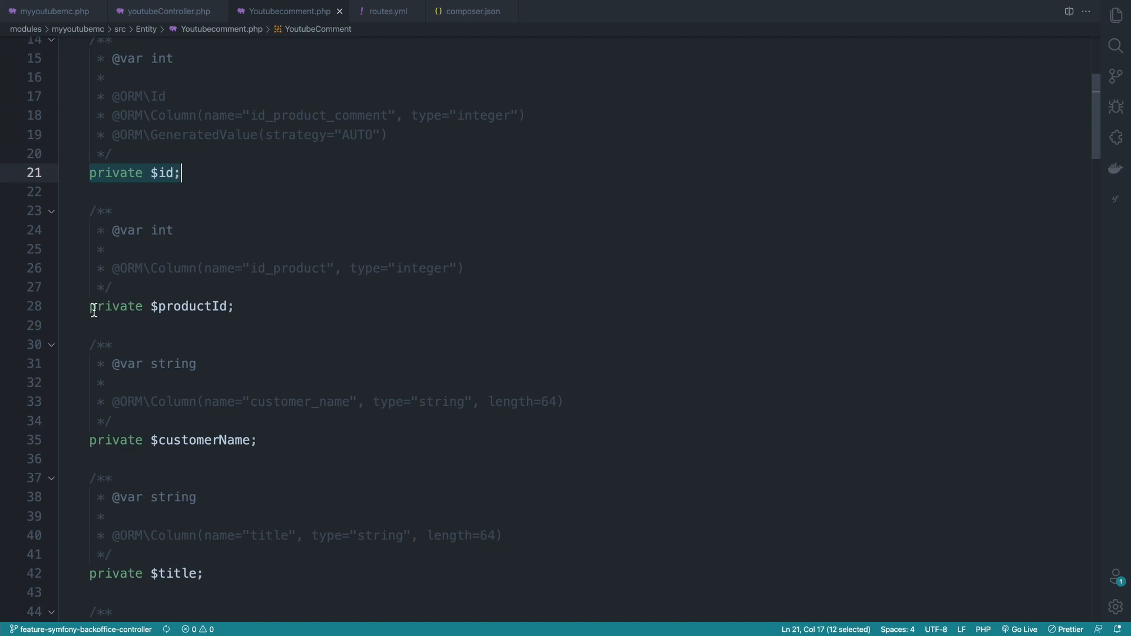
{"action": "scroll", "scroll_direction": "down", "scroll_amount": 3}
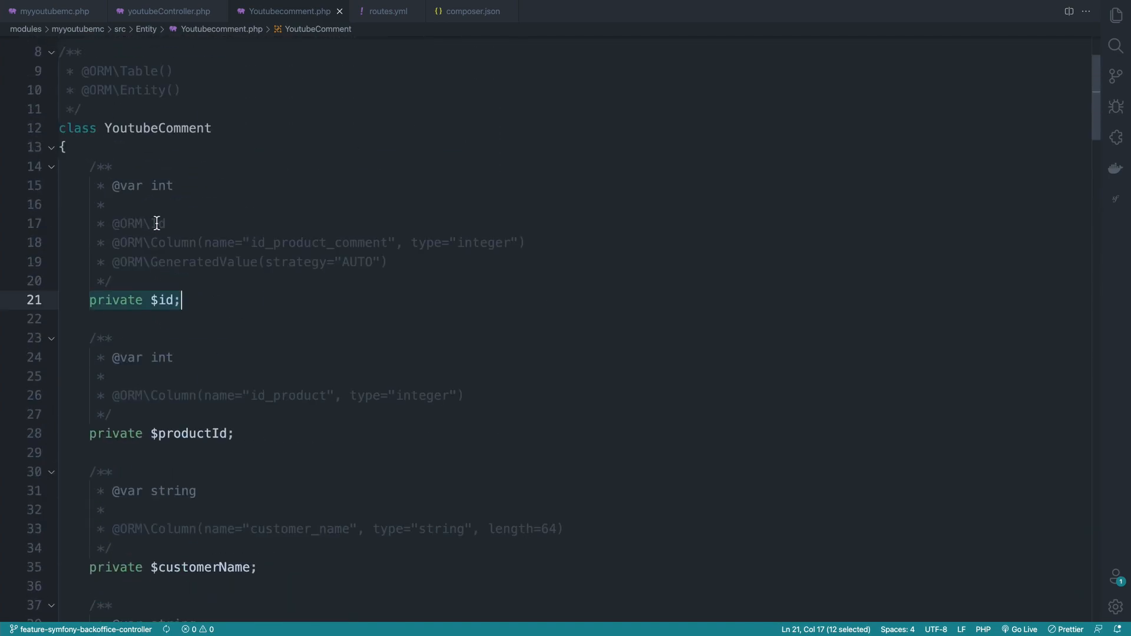
{"action": "left_click_drag", "start_coordinate": [181, 301], "coordinate": [112, 280]}
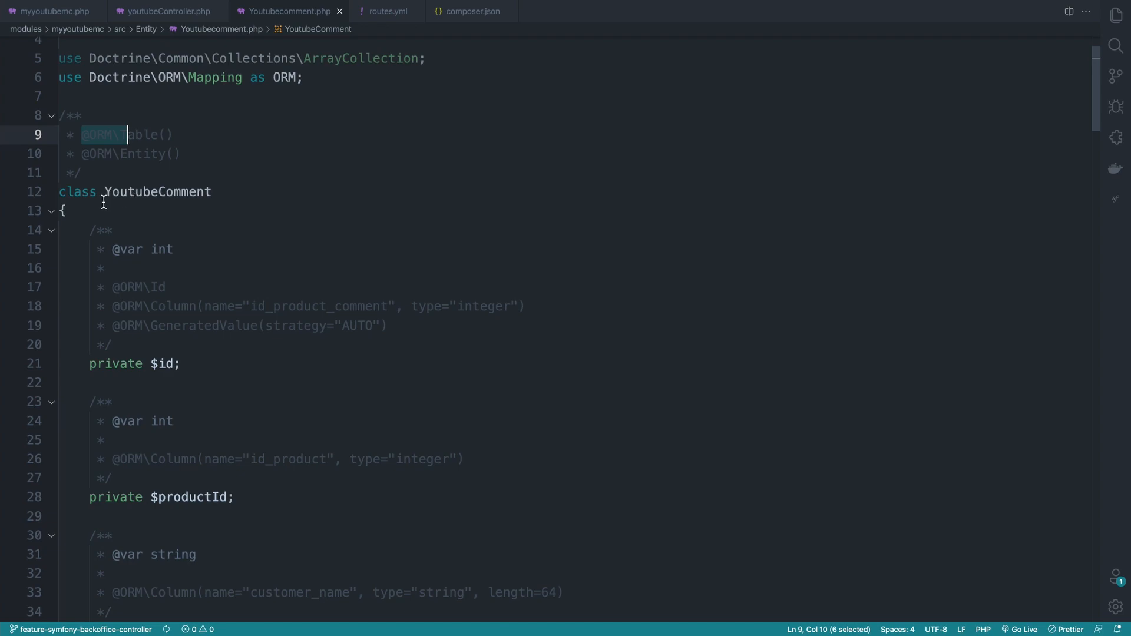
{"action": "left_click", "coordinate": [79, 192]}
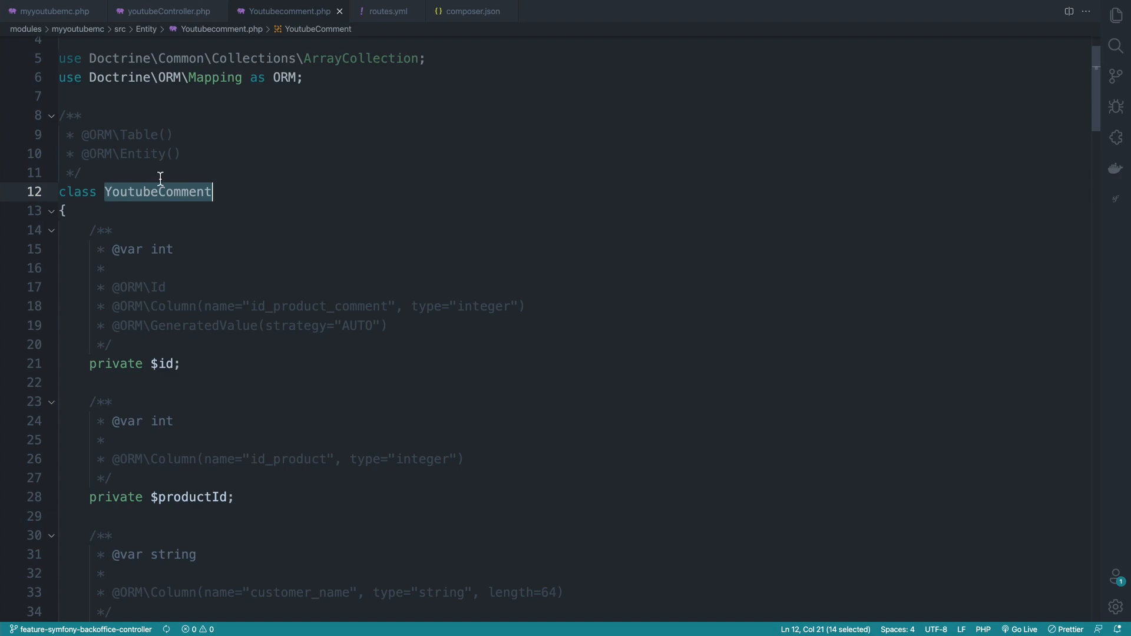
{"action": "double_click", "coordinate": [133, 287]}
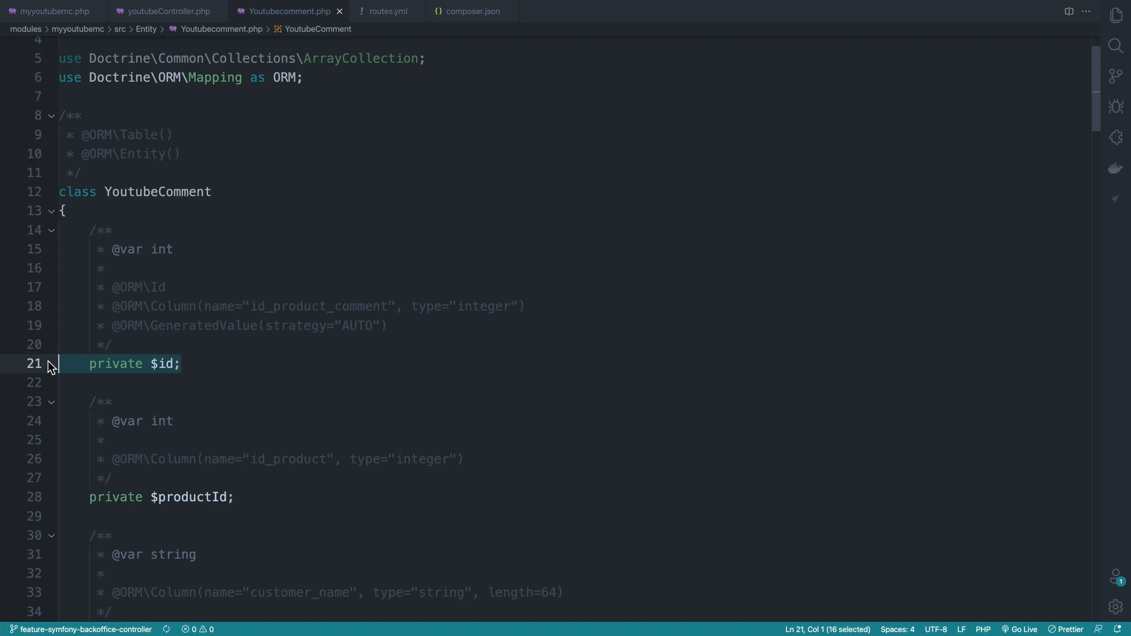
{"action": "scroll", "scroll_direction": "down", "scroll_amount": 3}
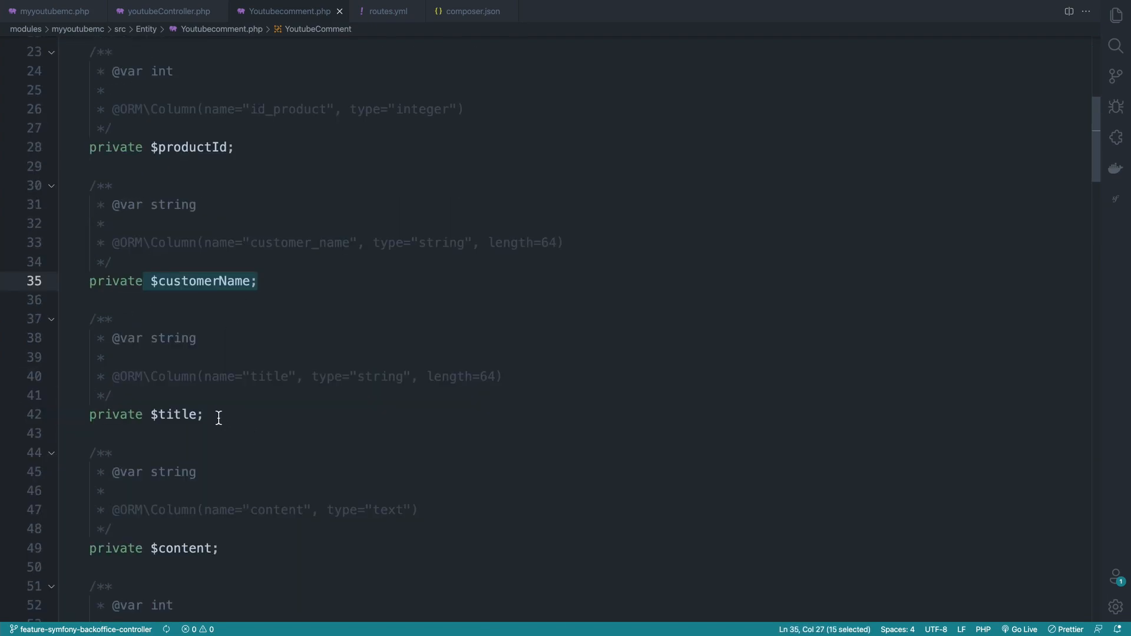
{"action": "scroll", "scroll_direction": "down", "scroll_amount": 3}
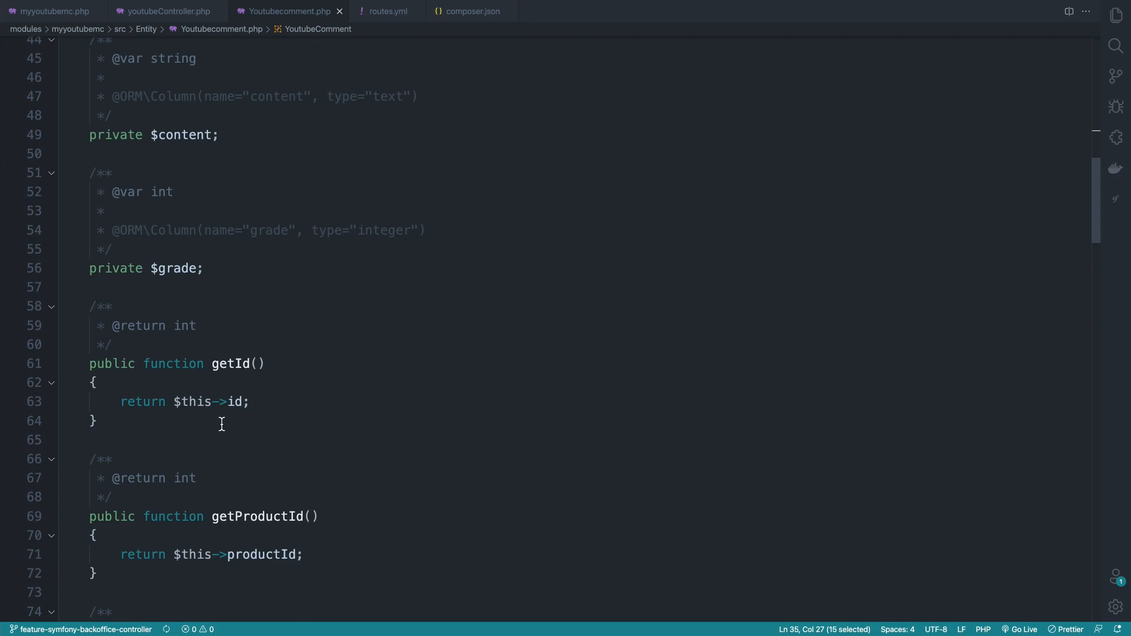
{"action": "mouse_move", "coordinate": [343, 332]}
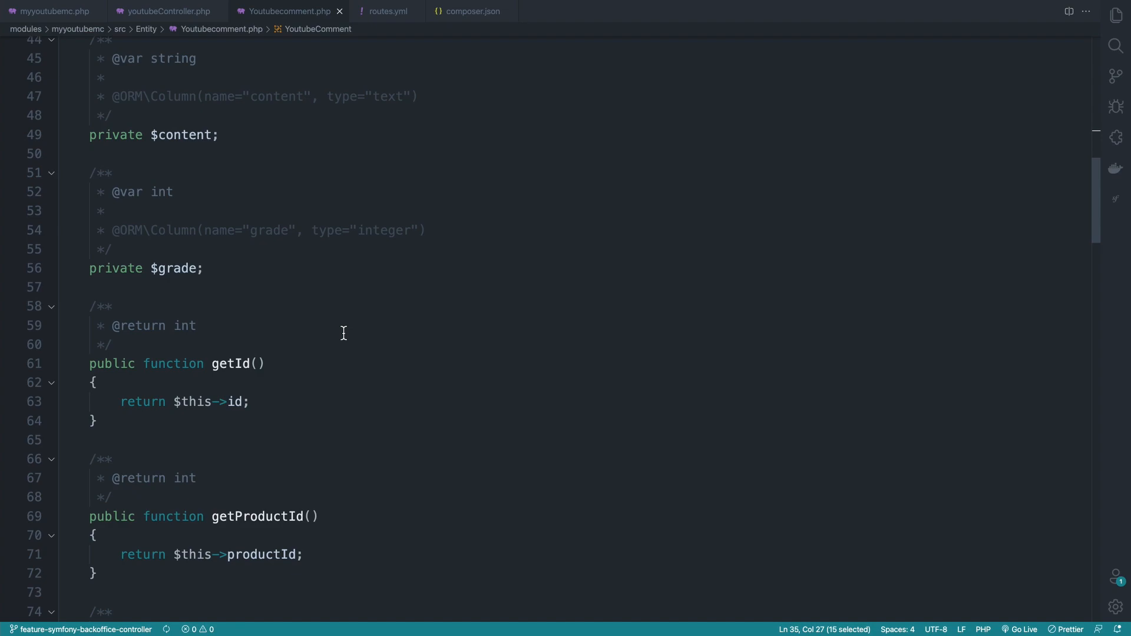
{"action": "scroll", "scroll_direction": "down", "scroll_amount": 3}
{"action": "type", "text": "doc"}
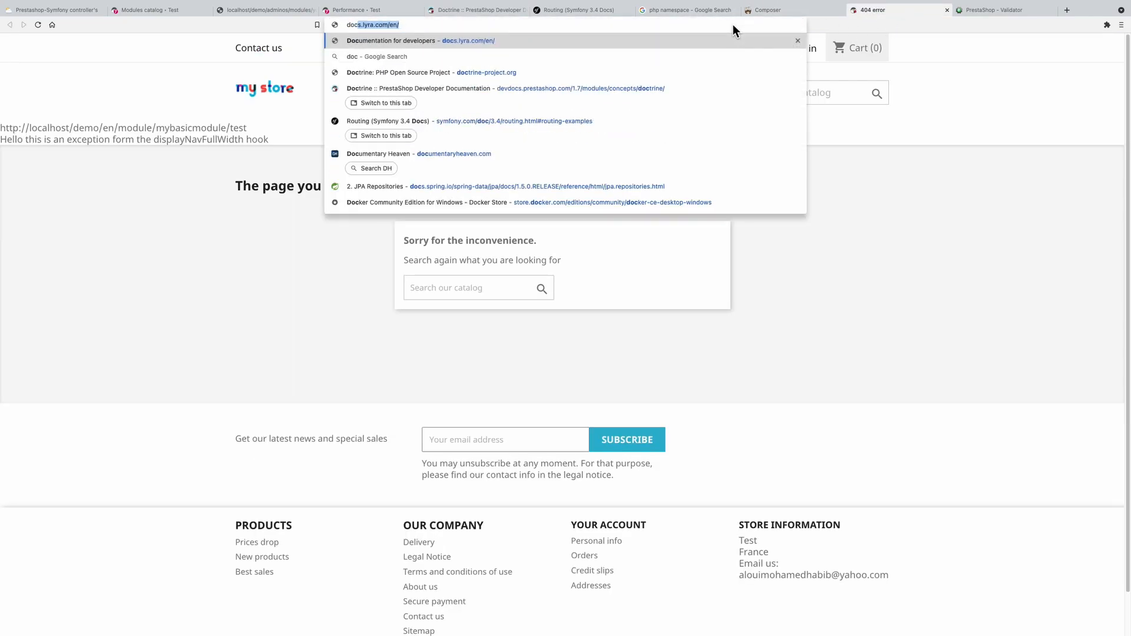
Step: Visit the doctrine-project.org homepage, then return to YoutubeComment's getProductId/setProductId methods
{"action": "left_click", "coordinate": [426, 72]}
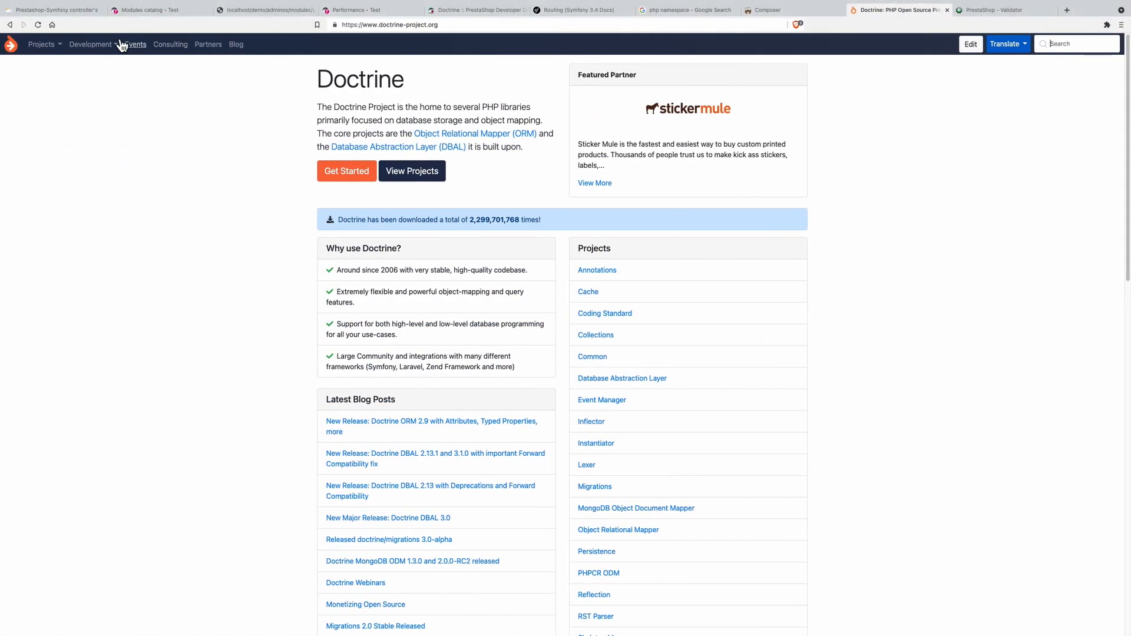
{"action": "left_click", "coordinate": [55, 9]}
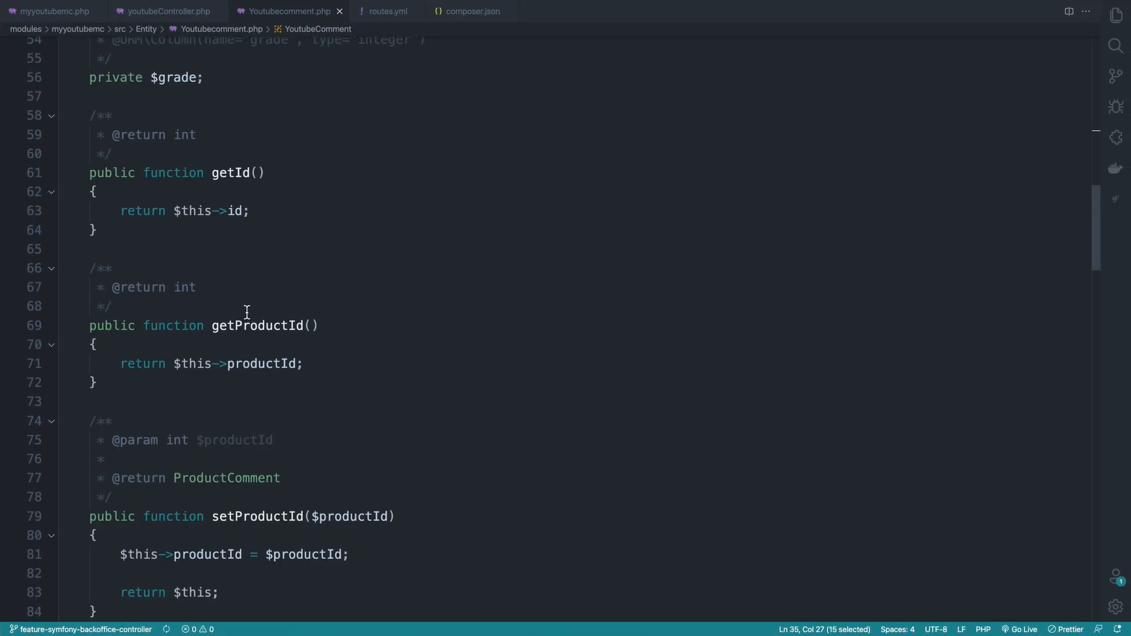
Step: Look over the getContent and other getter/setter methods of the entity
{"action": "scroll", "scroll_direction": "down", "scroll_amount": 3}
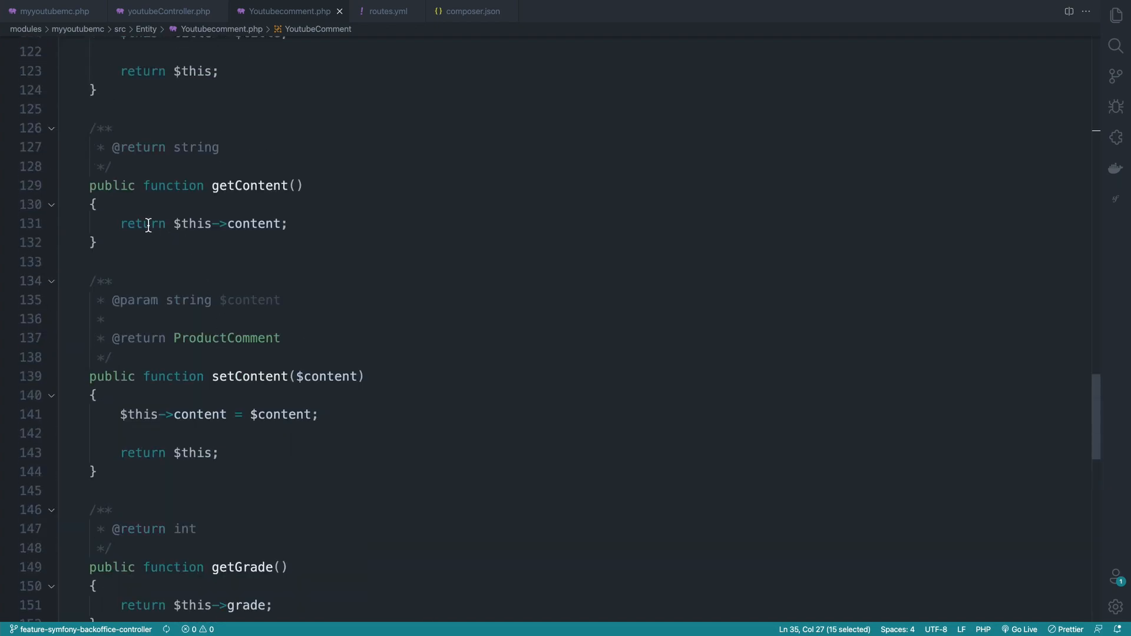
{"action": "double_click", "coordinate": [249, 376]}
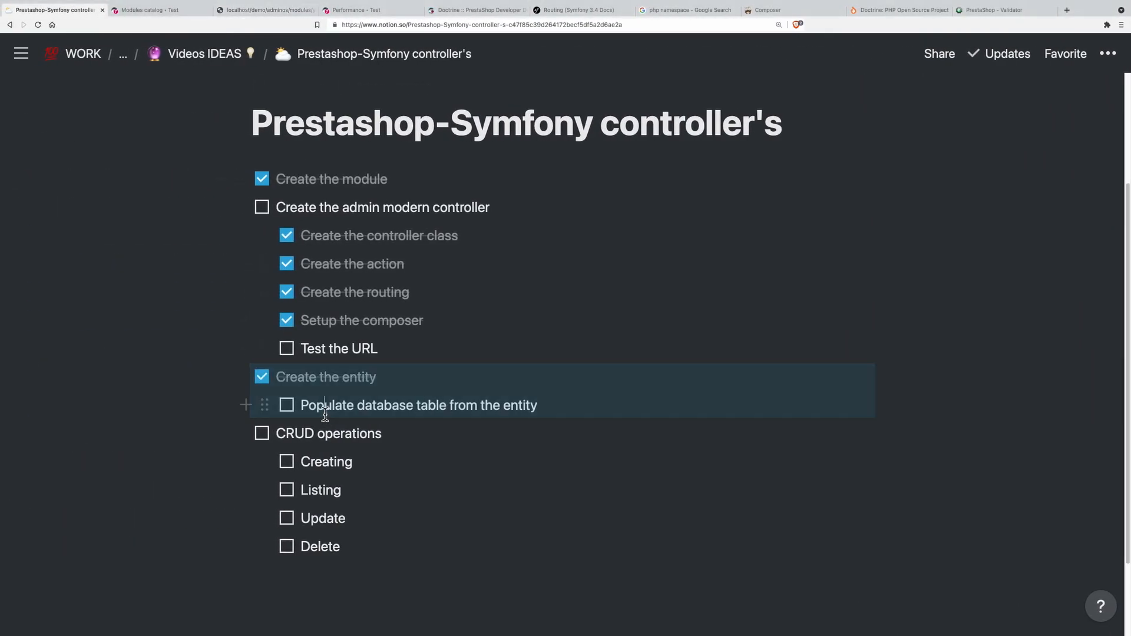
Step: Select and tick 'Create the entity' on the Notion checklist
{"action": "left_click_drag", "start_coordinate": [316, 404], "coordinate": [537, 404]}
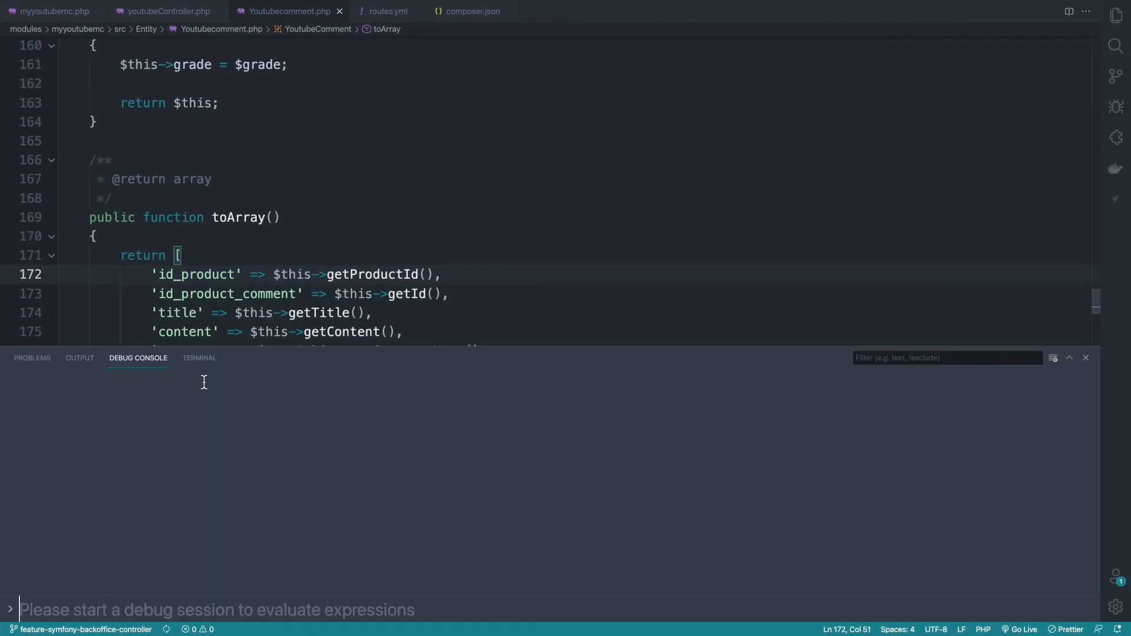
Step: In the terminal, cd into bin and run php console to list the available doctrine commands
{"action": "left_click", "coordinate": [199, 358]}
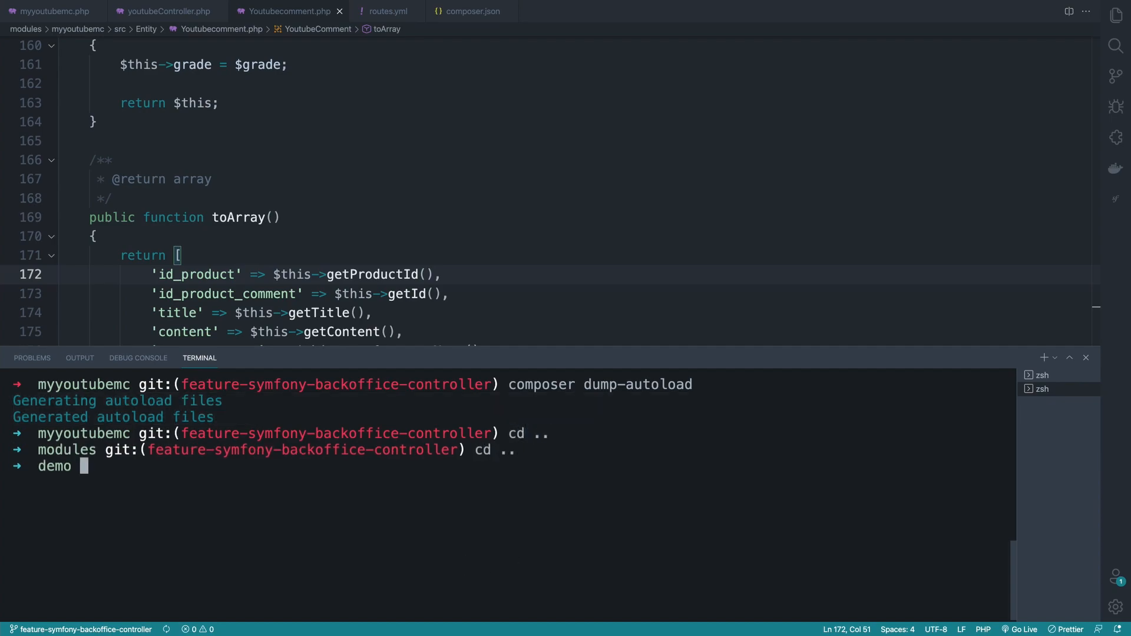
{"action": "type", "text": "cd bin"}
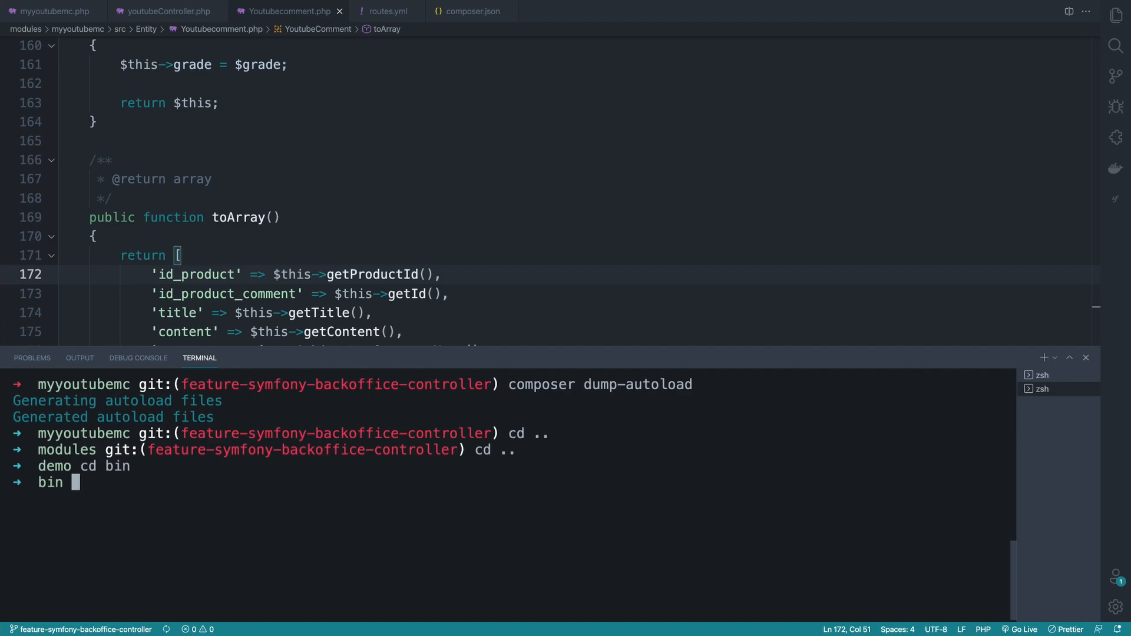
{"action": "type", "text": "php console doct"}
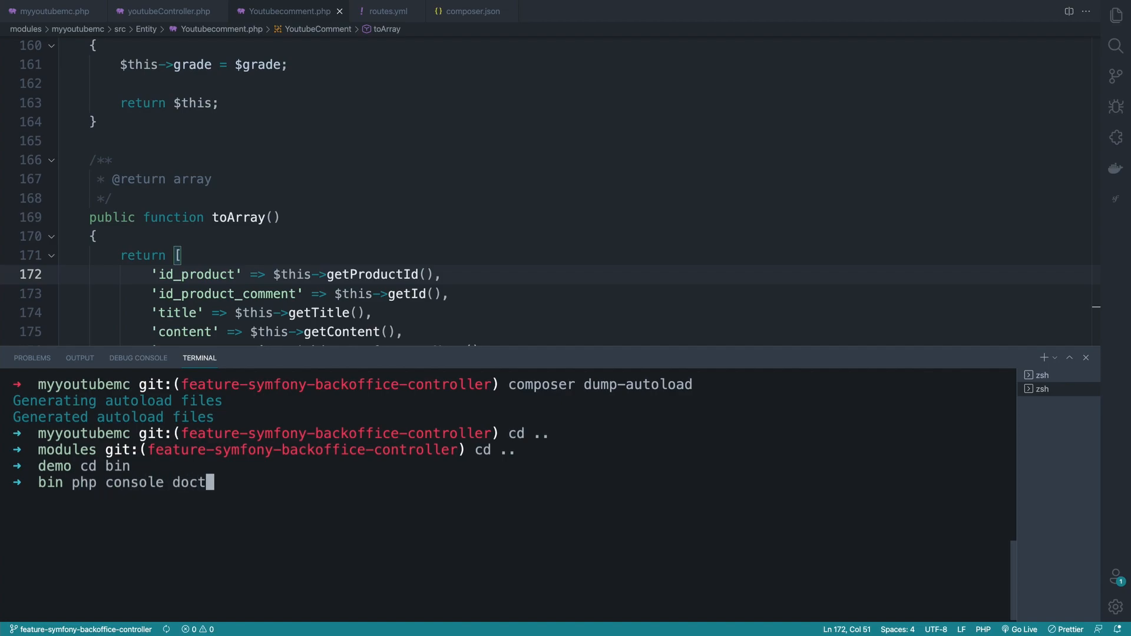
{"action": "type", "text": "in"}
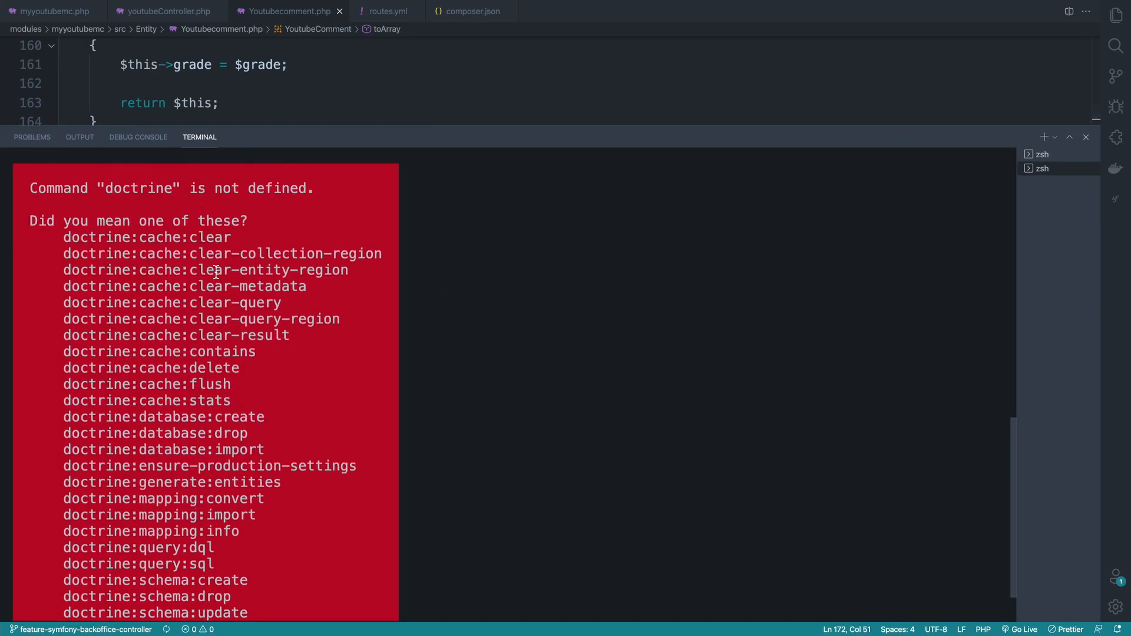
{"action": "left_click_drag", "start_coordinate": [64, 236], "coordinate": [245, 401]}
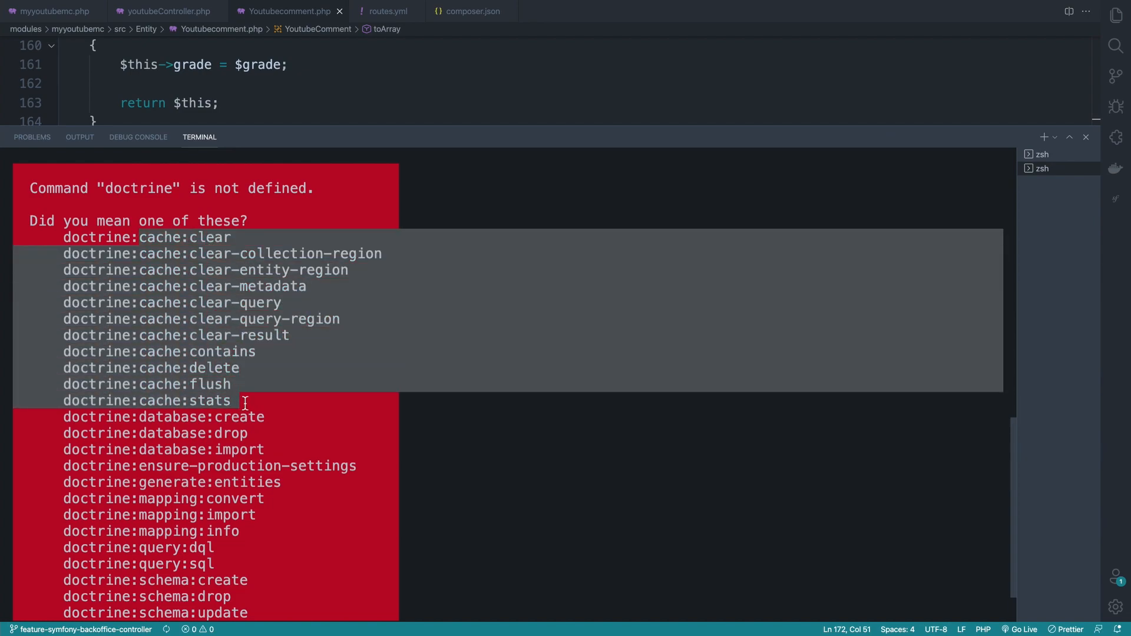
{"action": "scroll", "scroll_direction": "down", "scroll_amount": 3}
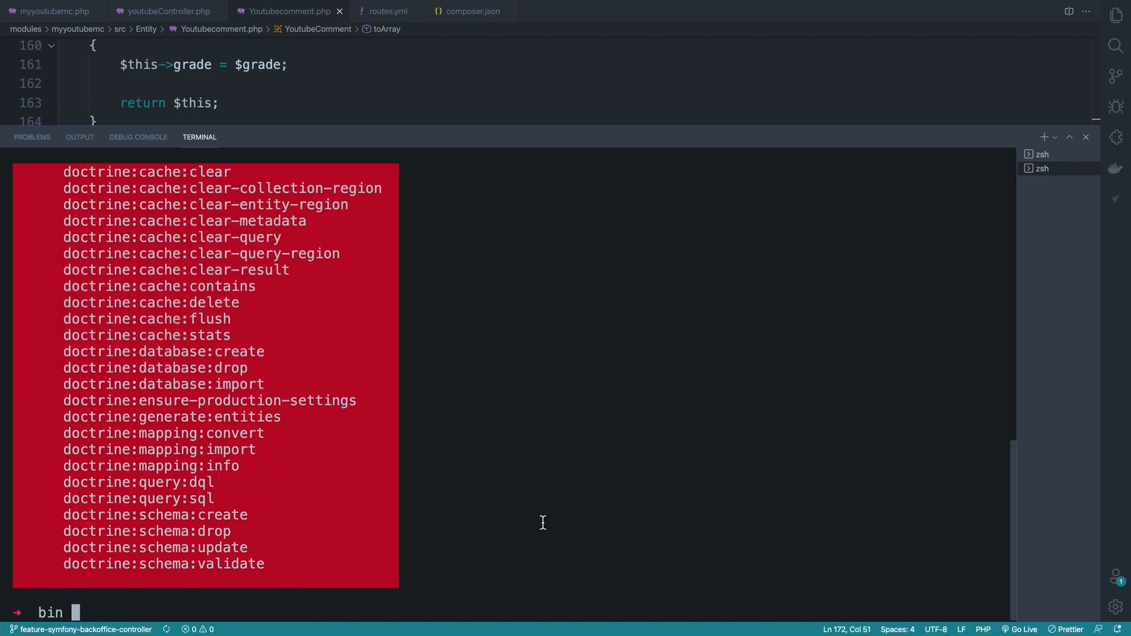
Step: Try php console doctrine entity commands and read the suggested doctrine:generate:entities command
{"action": "type", "text": "php console d"}
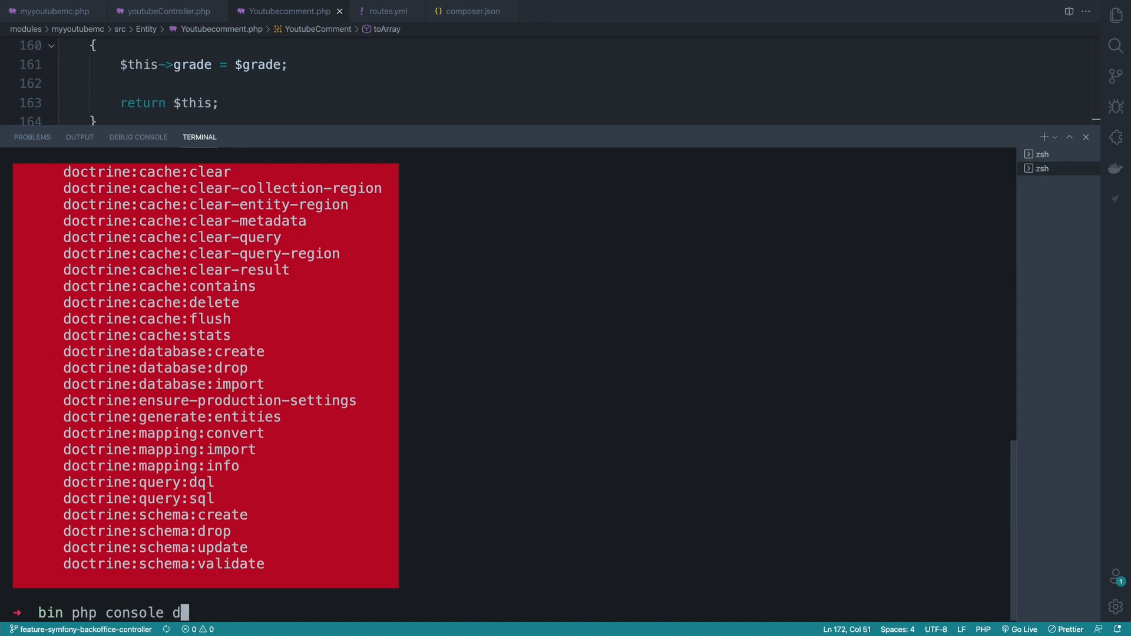
{"action": "type", "text": "enei"}
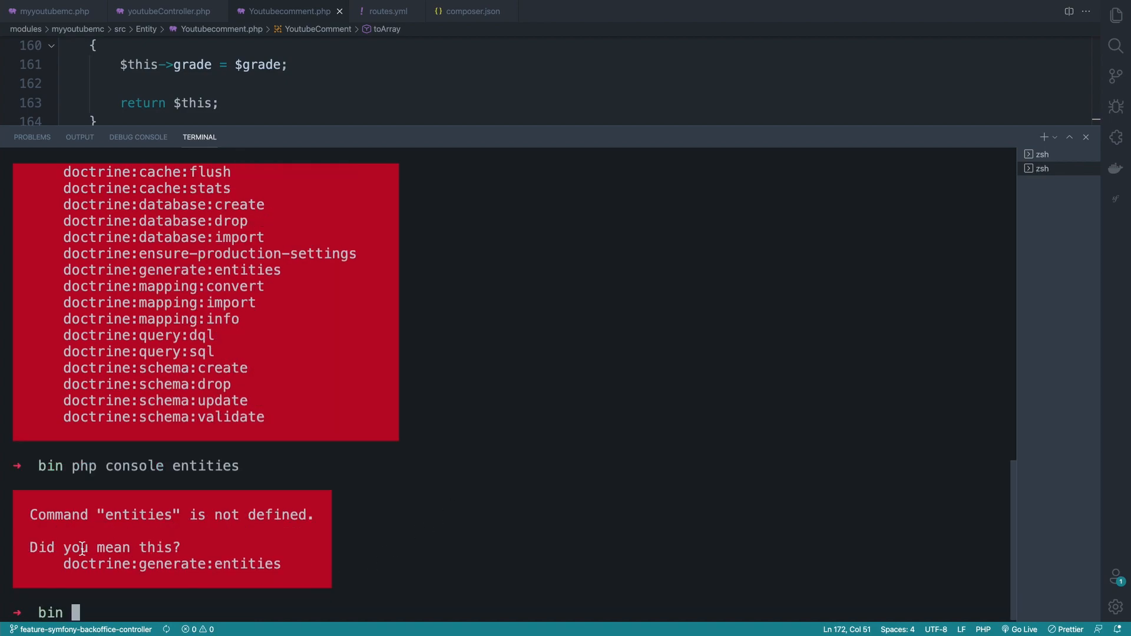
{"action": "double_click", "coordinate": [173, 563]}
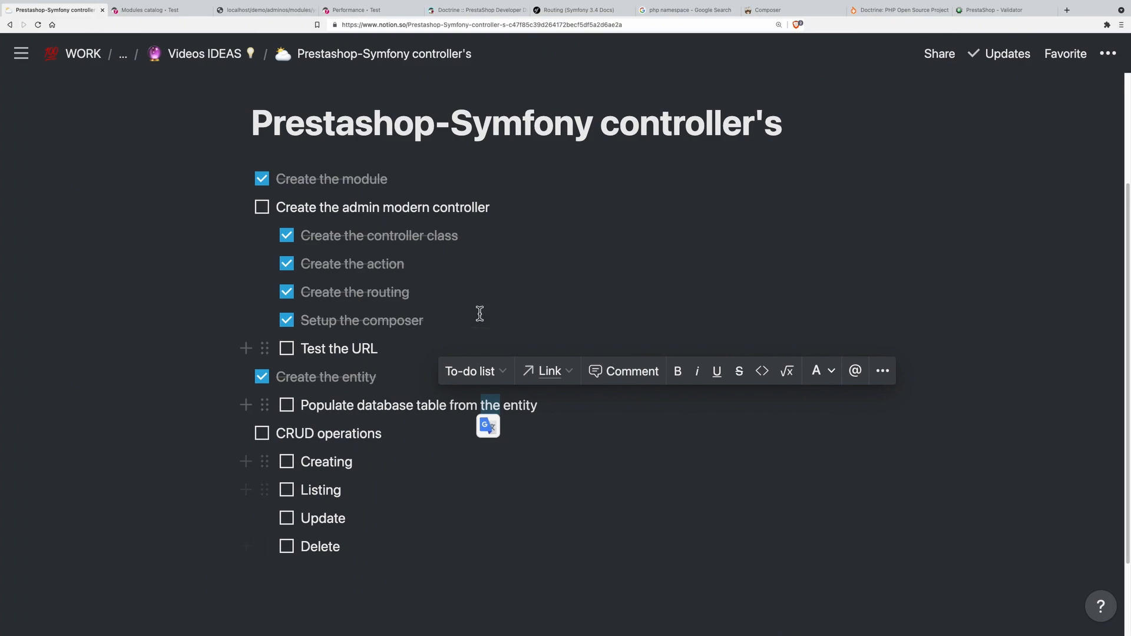
{"action": "left_click", "coordinate": [371, 9]}
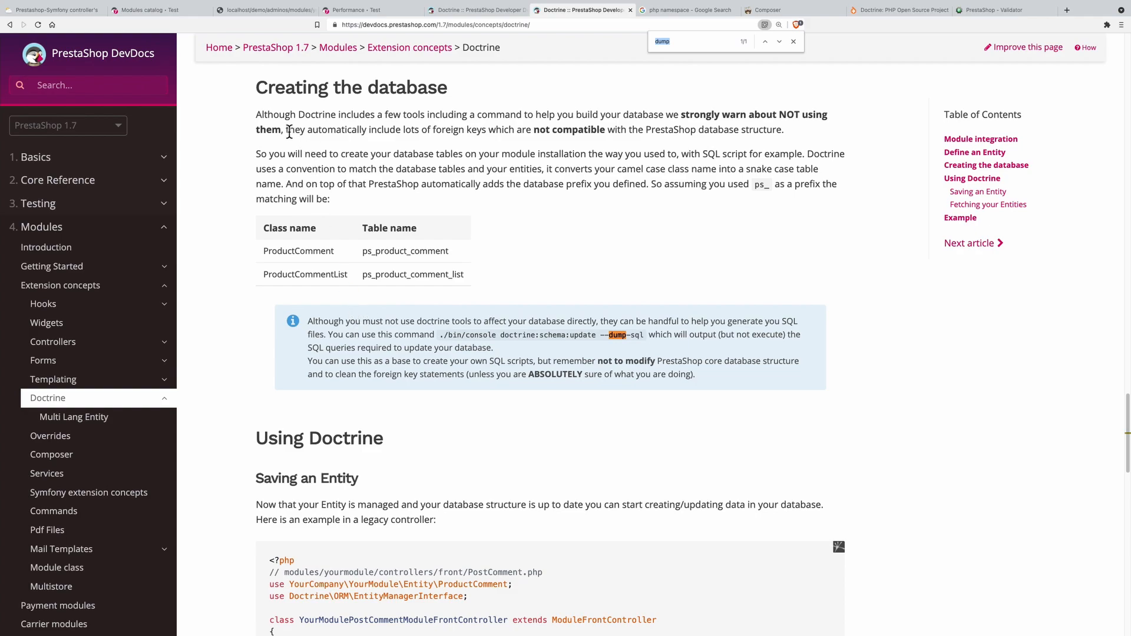
Step: Highlight the DevDocs warning against Doctrine tools and select the doctrine:schema:update --dump-sql command
{"action": "left_click_drag", "start_coordinate": [256, 114], "coordinate": [530, 115]}
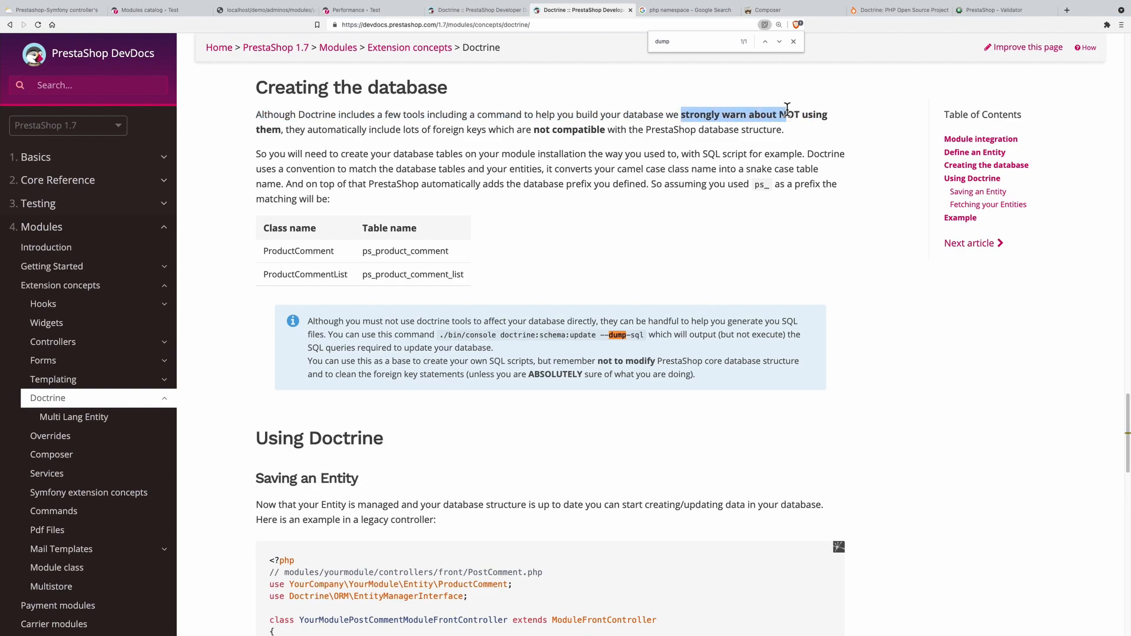
{"action": "left_click_drag", "start_coordinate": [786, 115], "coordinate": [319, 134]}
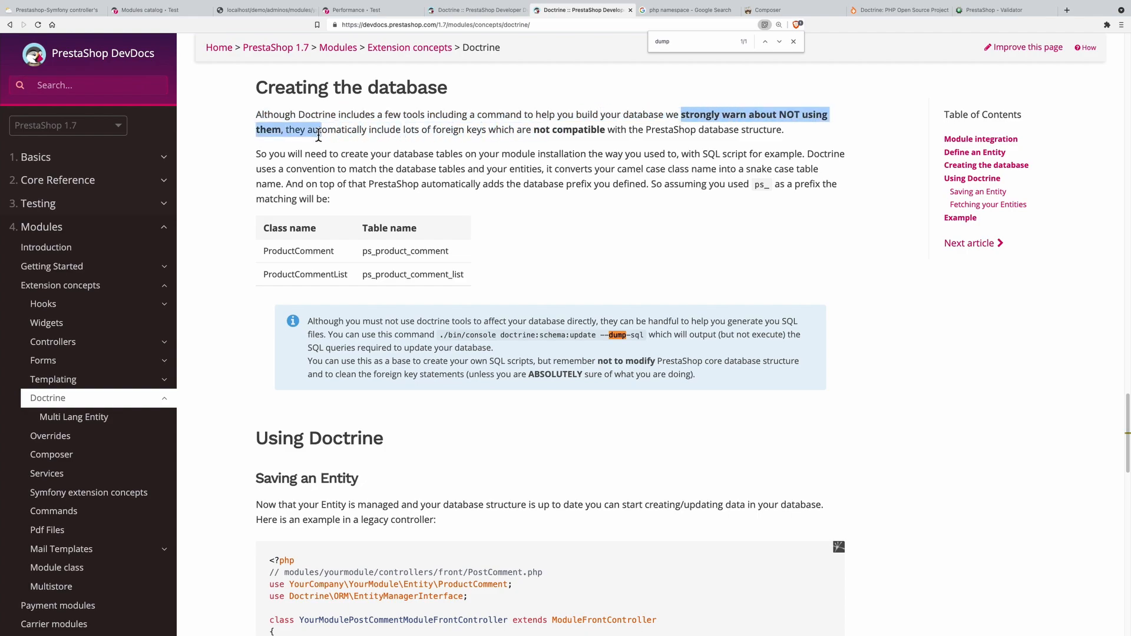
{"action": "left_click_drag", "start_coordinate": [317, 133], "coordinate": [452, 133]}
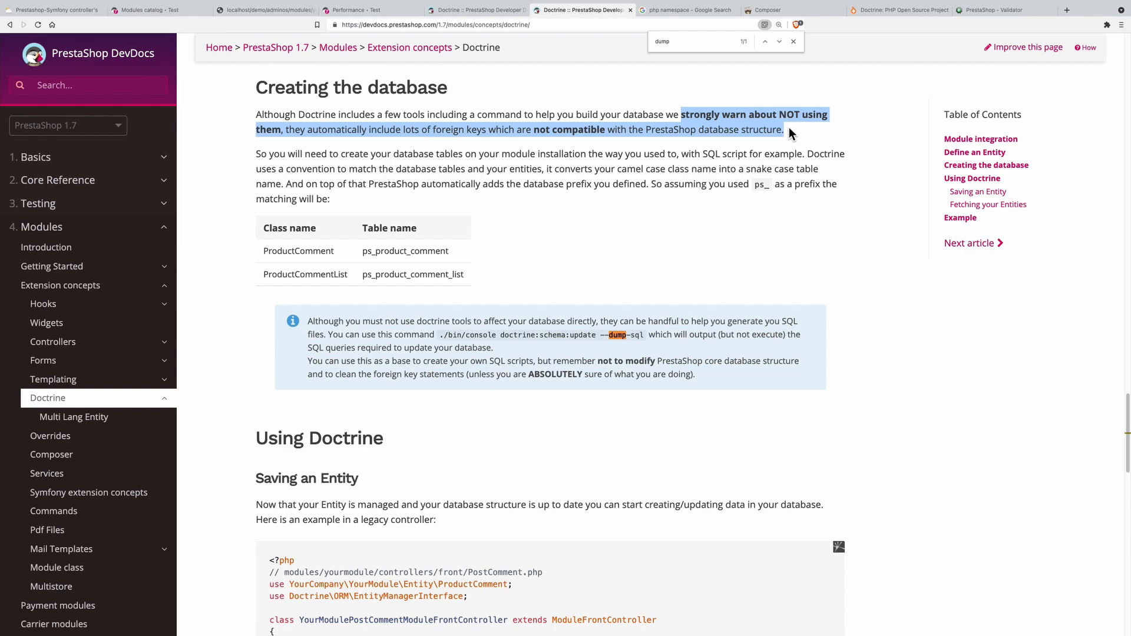
{"action": "mouse_move", "coordinate": [590, 315]}
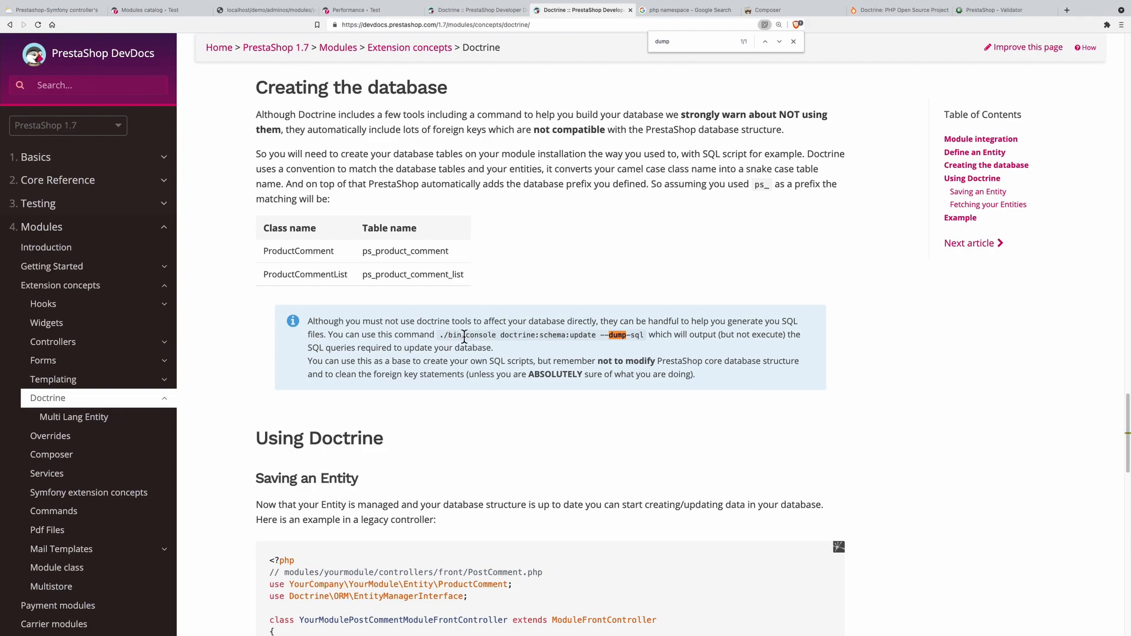
{"action": "left_click_drag", "start_coordinate": [467, 334], "coordinate": [644, 333]}
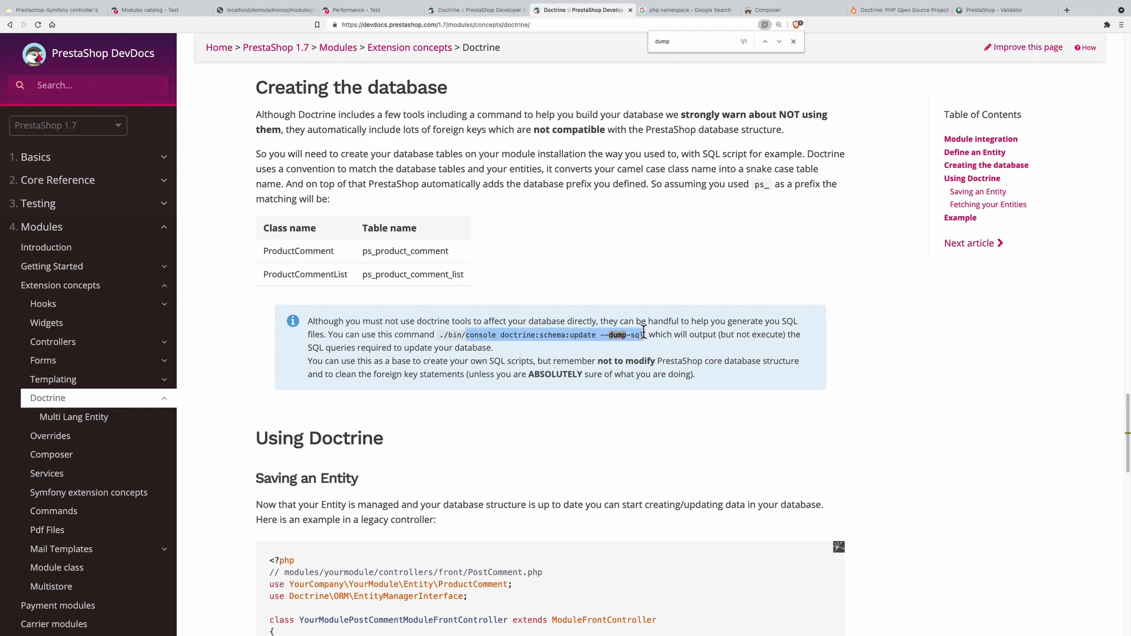
{"action": "mouse_move", "coordinate": [645, 338]}
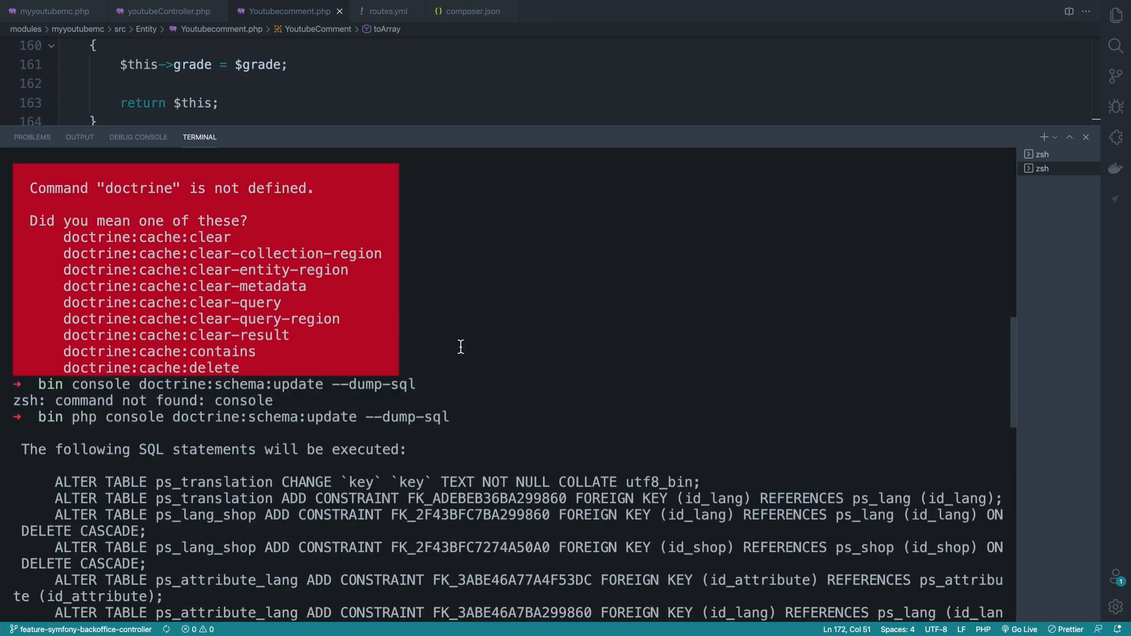
Step: Scroll the terminal output of bin/php console doctrine:schema:update --dump-sql
{"action": "scroll", "scroll_direction": "down", "scroll_amount": 3}
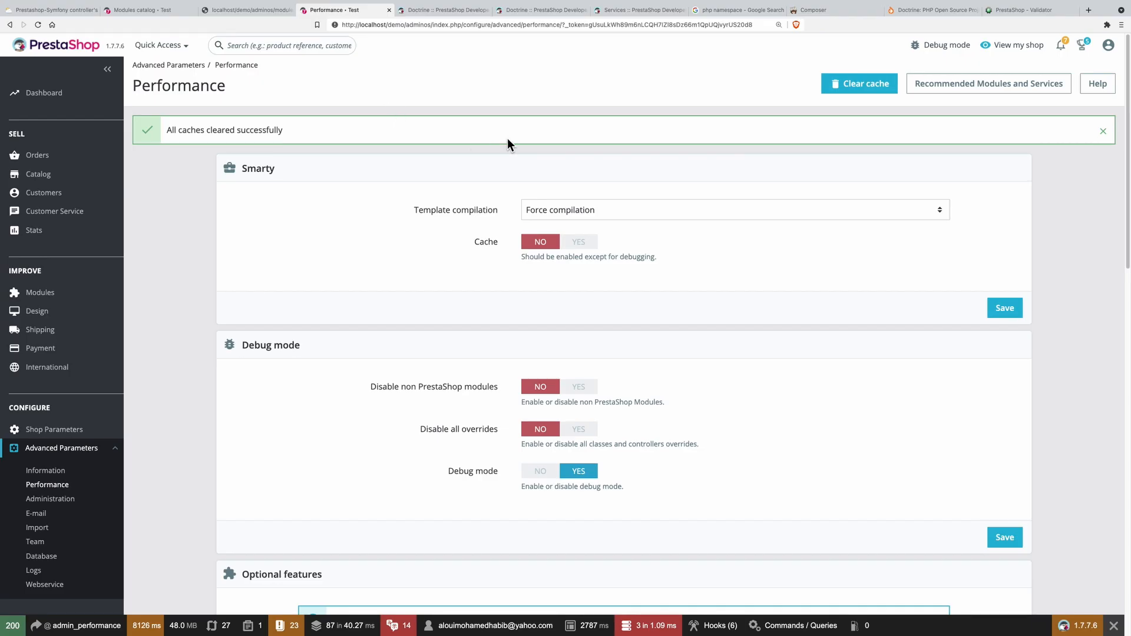
{"action": "mouse_move", "coordinate": [859, 84]}
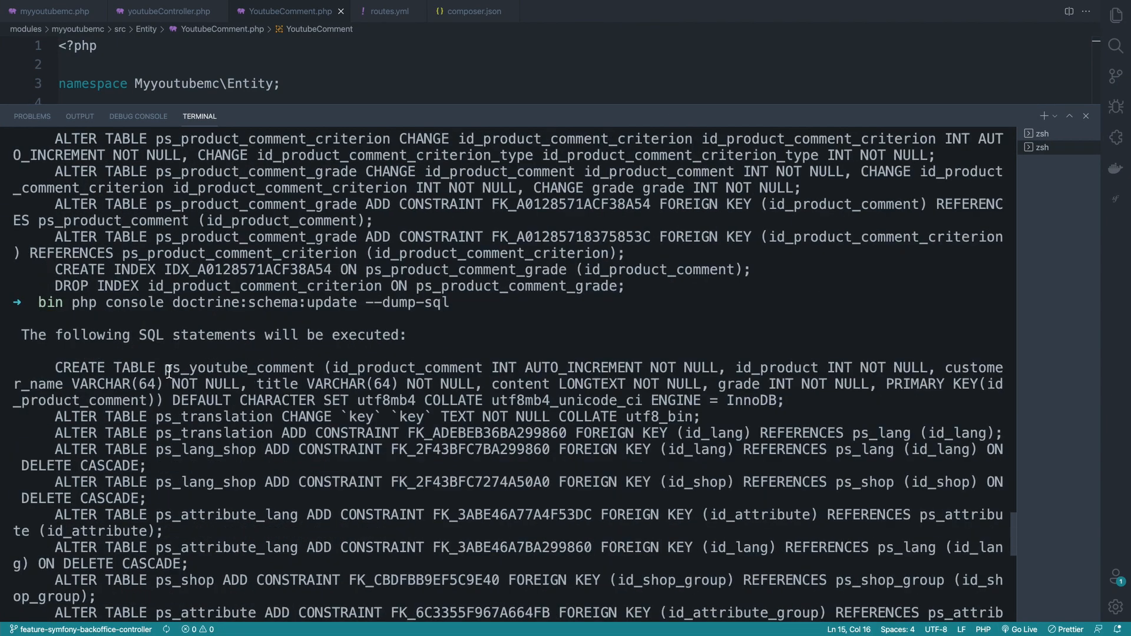
Step: Select the CREATE TABLE ps_youtube_comment statement from the dumped SQL
{"action": "double_click", "coordinate": [238, 367]}
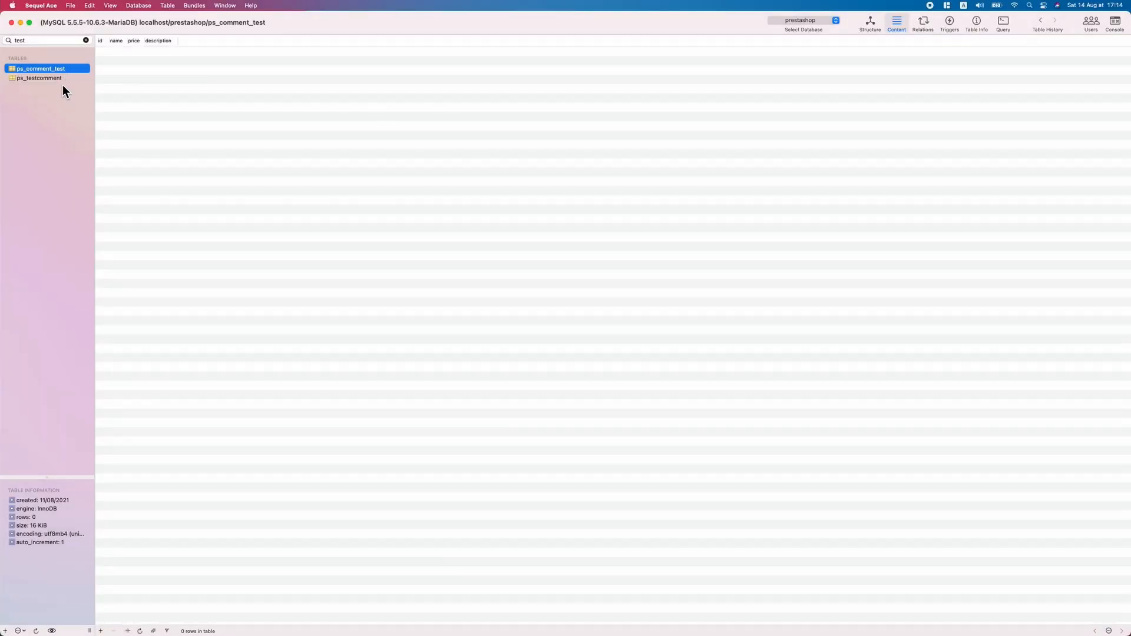
Step: Run the CREATE TABLE query and filter the table list for ps_youtube_comment
{"action": "left_click", "coordinate": [86, 40]}
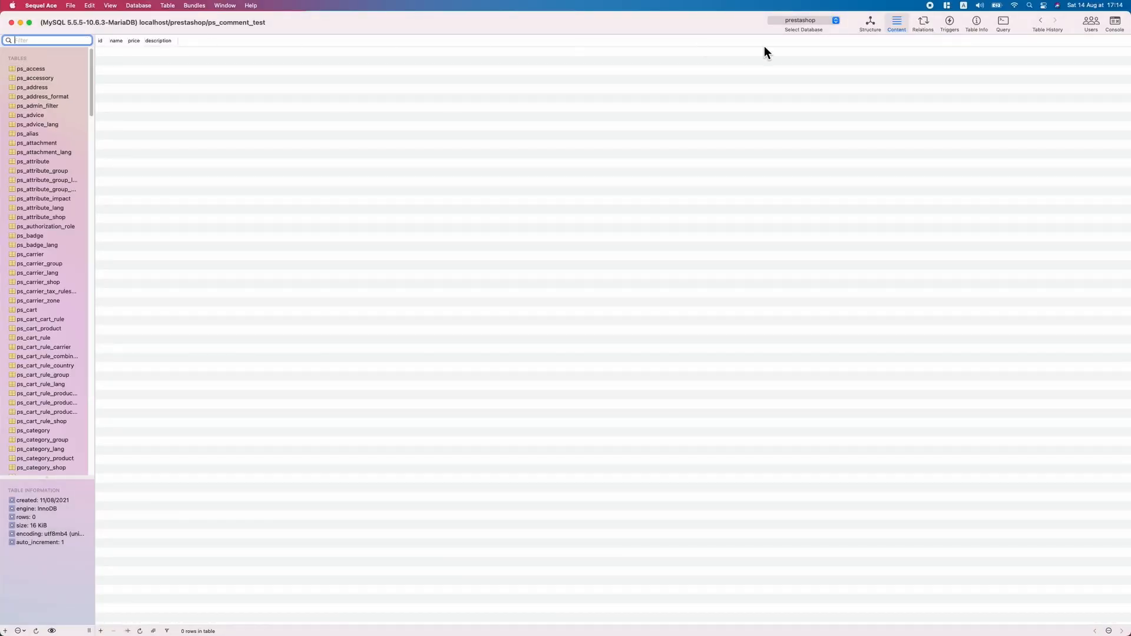
{"action": "left_click", "coordinate": [1001, 23]}
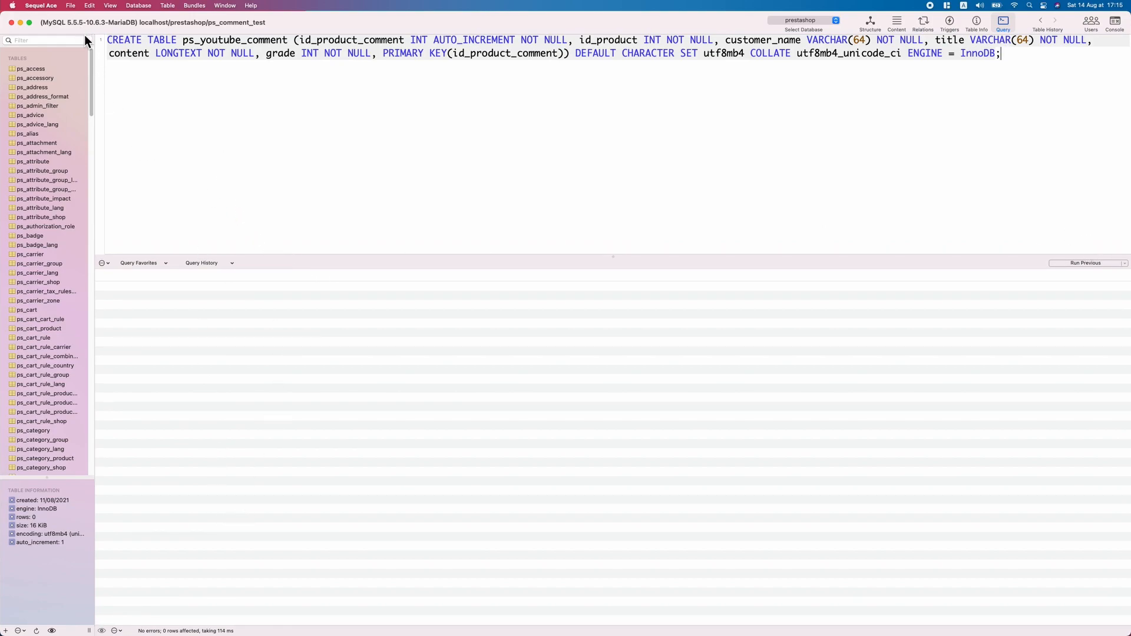
{"action": "type", "text": "ps_youtube_comment"}
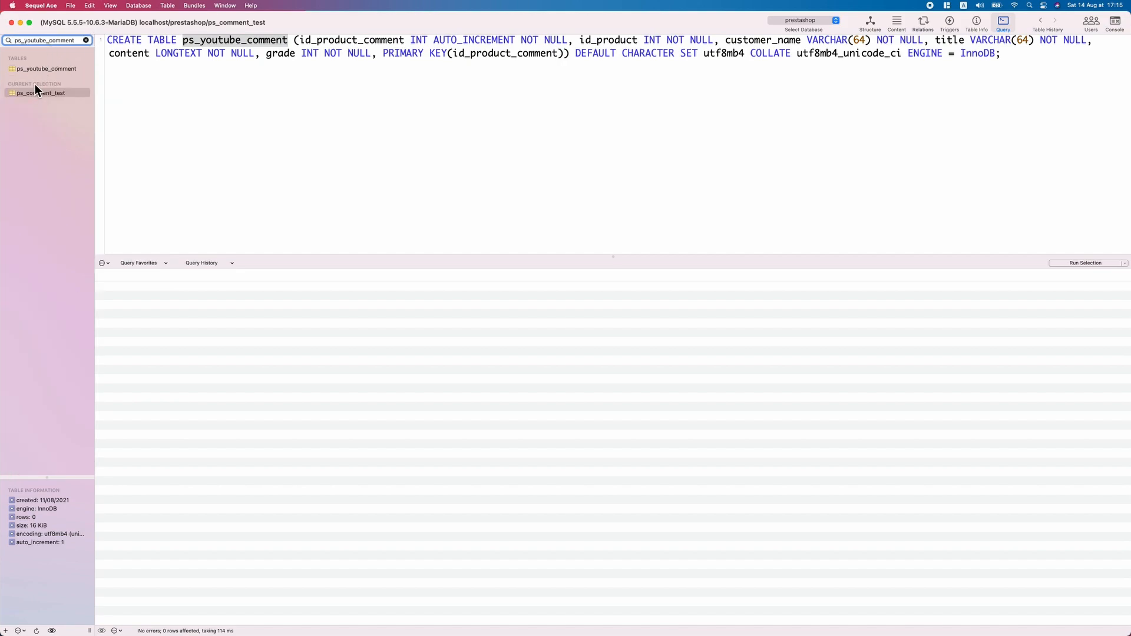
{"action": "left_click", "coordinate": [40, 92]}
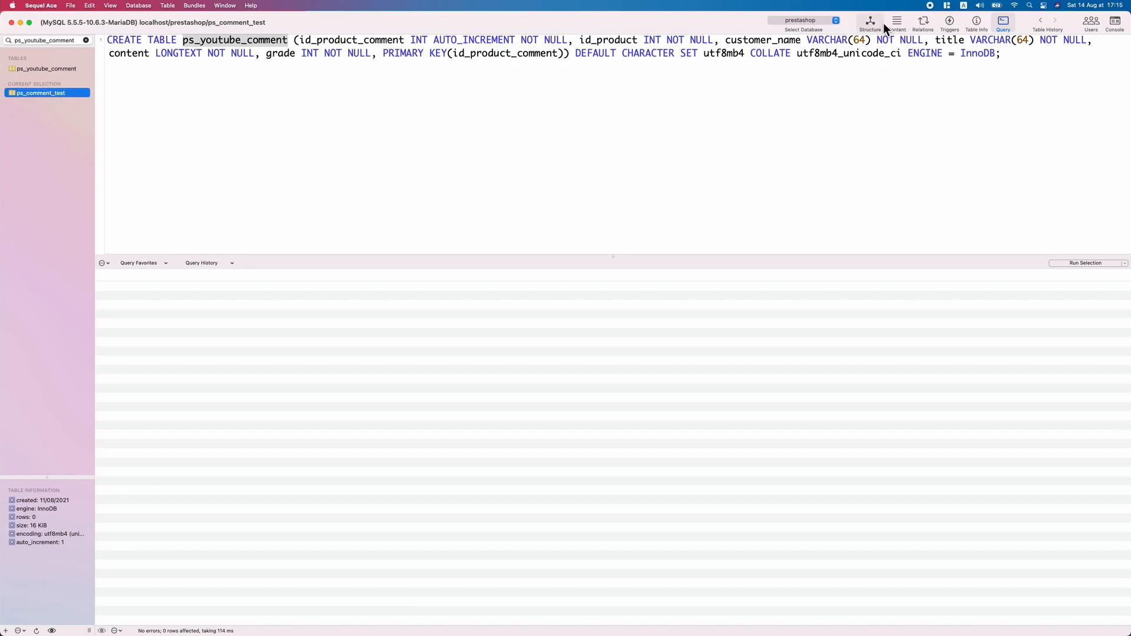
Step: Inspect ps_youtube_comment's structure, including the title and content column definitions
{"action": "left_click", "coordinate": [869, 20]}
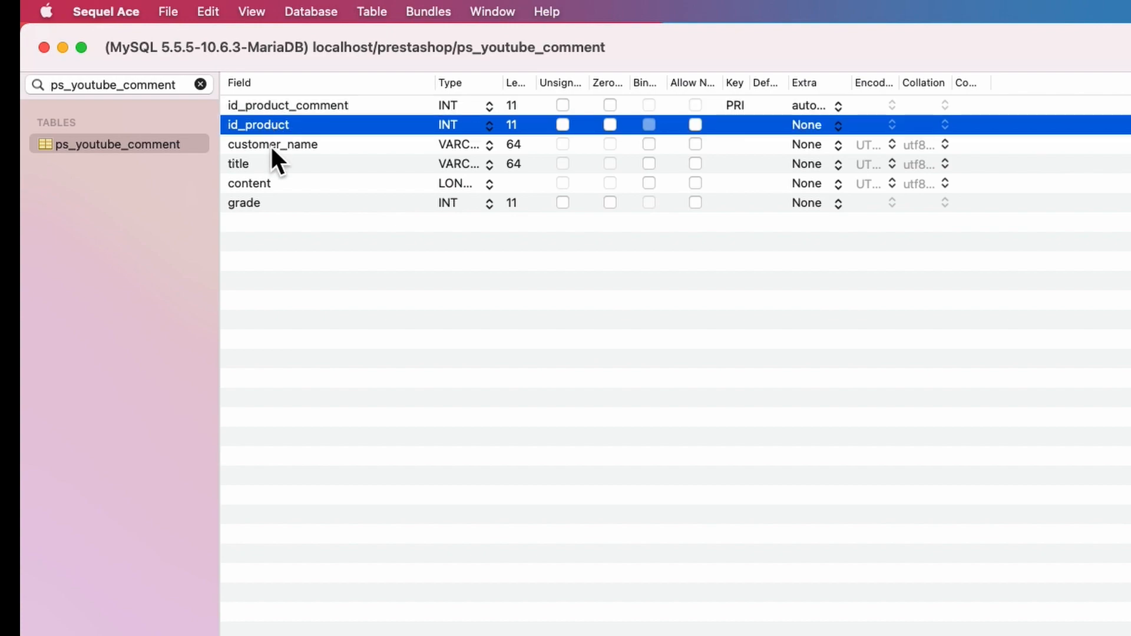
{"action": "left_click", "coordinate": [238, 164]}
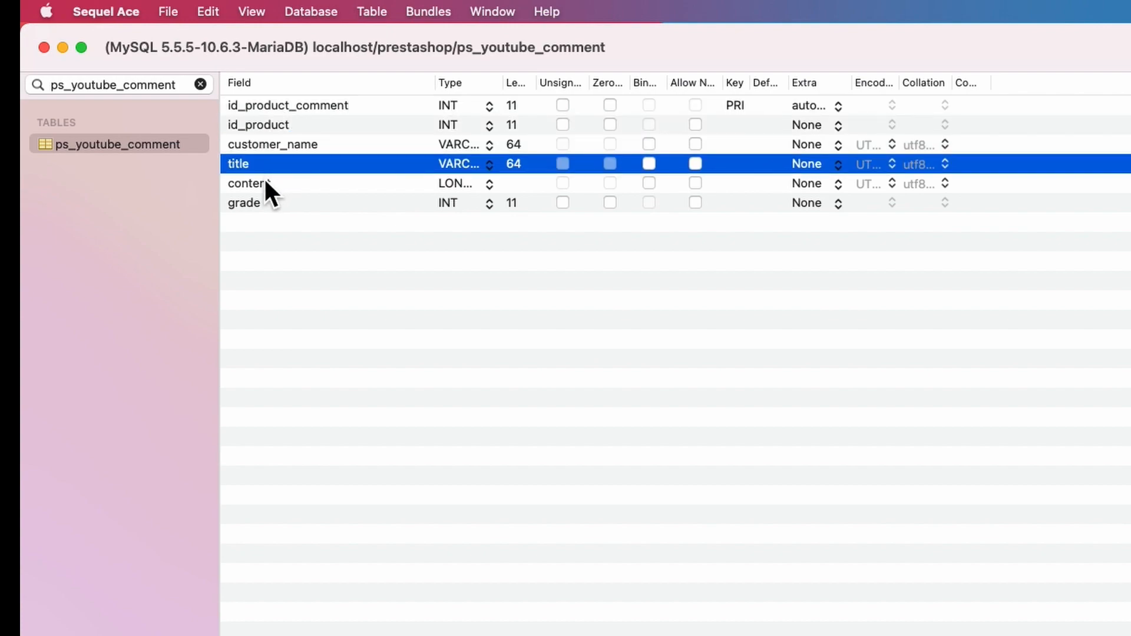
{"action": "left_click", "coordinate": [245, 202]}
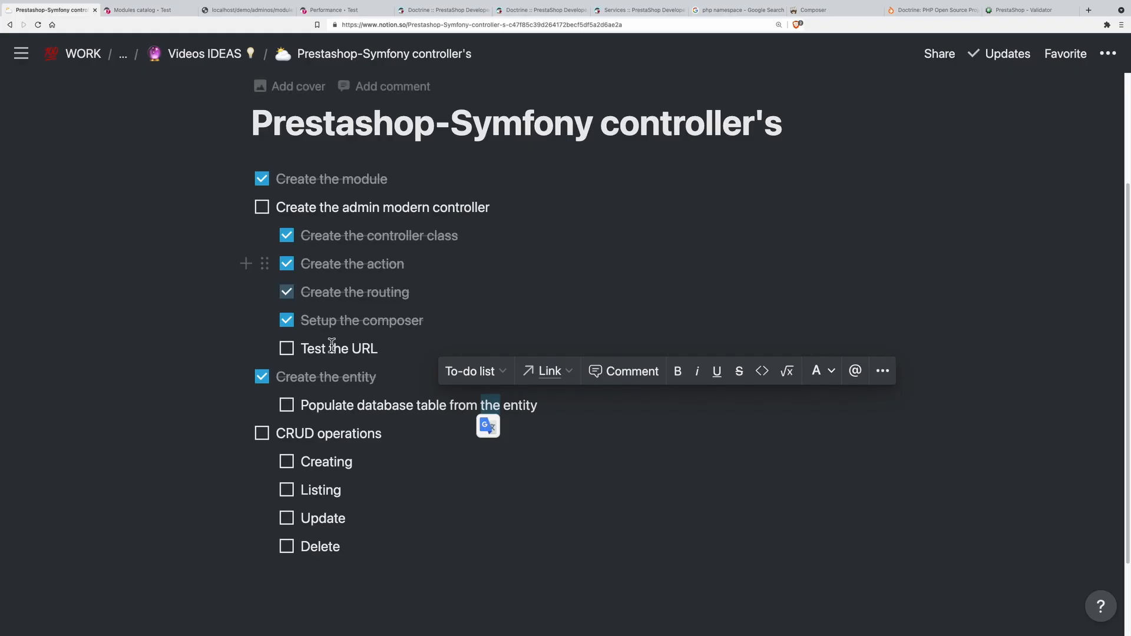
Step: Tick 'Populate database table from the entity' in the Notion checklist
{"action": "left_click", "coordinate": [286, 404]}
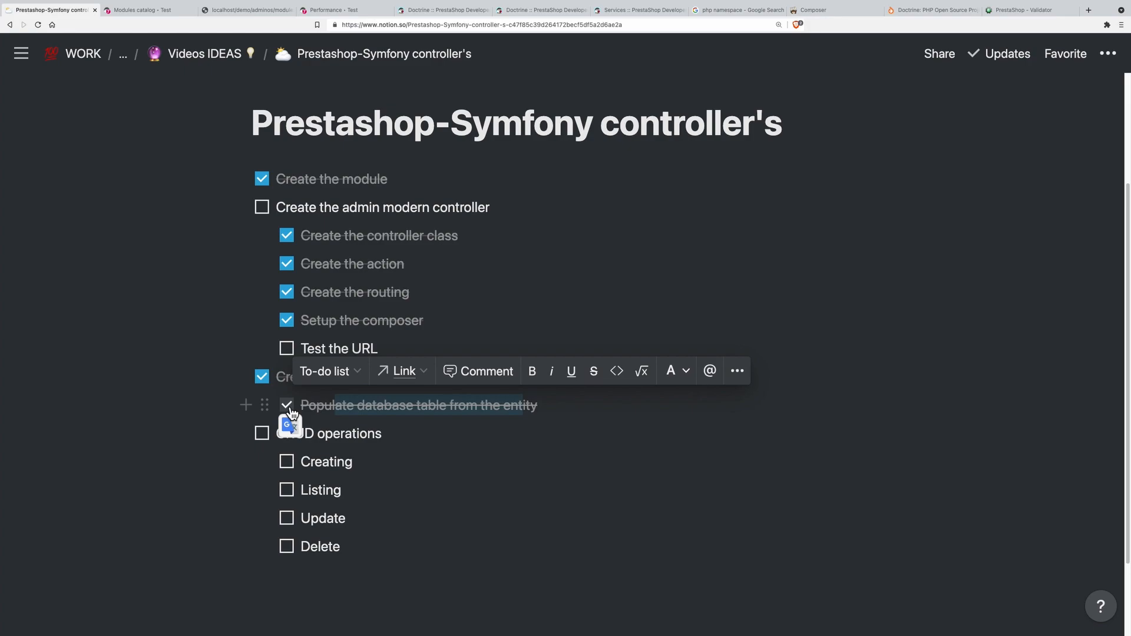
{"action": "left_click", "coordinate": [317, 575]}
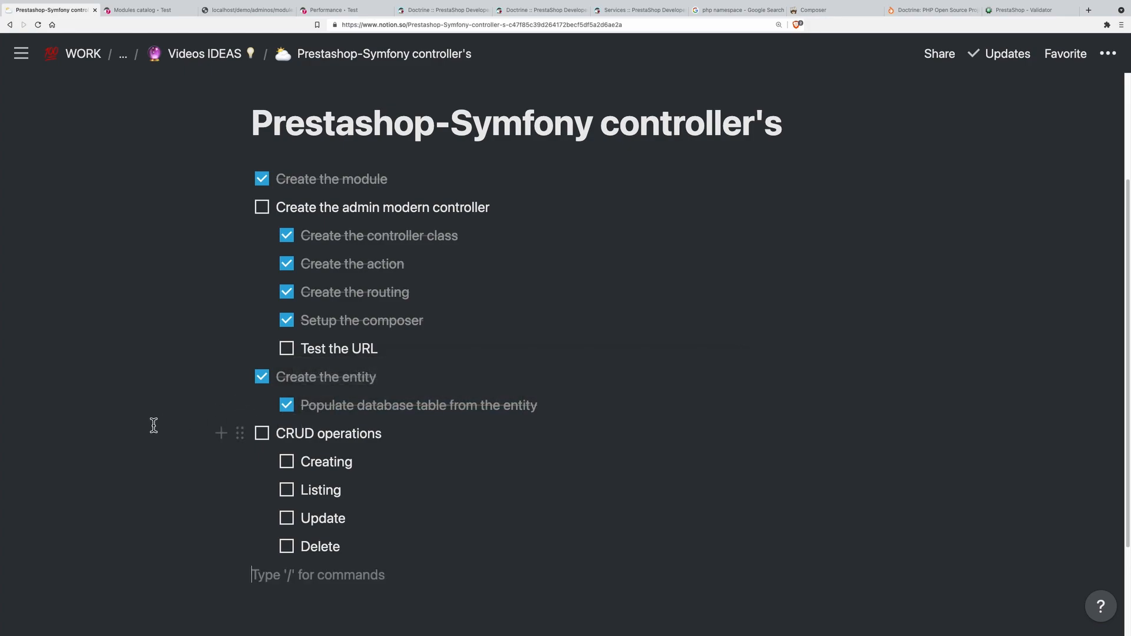